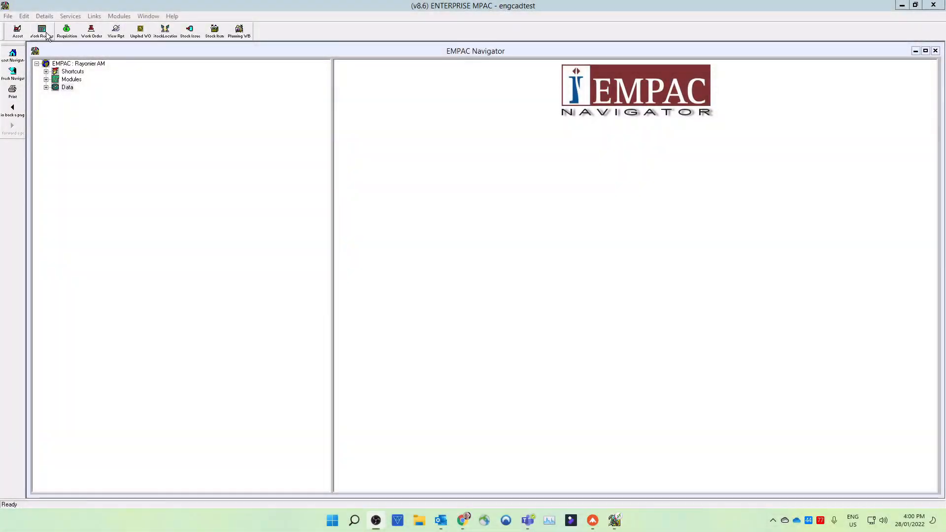
mouse_move(44, 30)
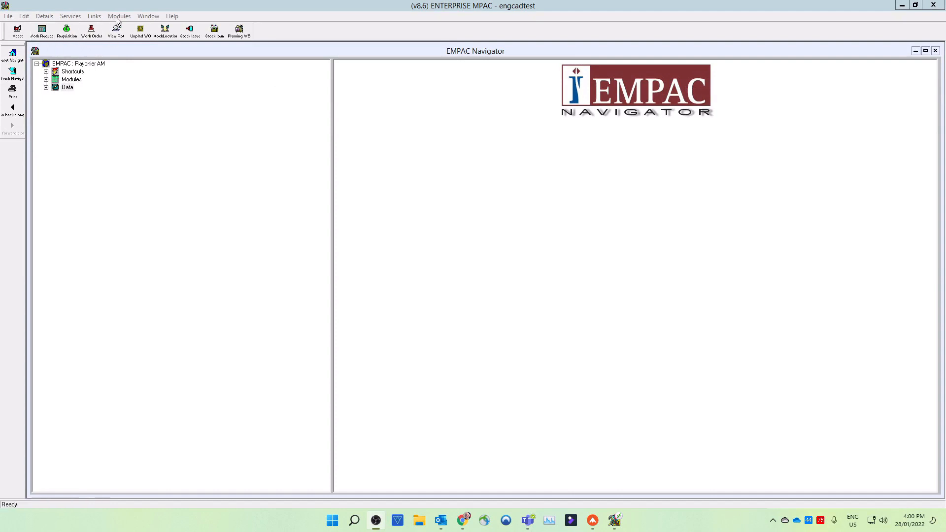
Step: Create a new Work Request from the Work Management module list
click(119, 15)
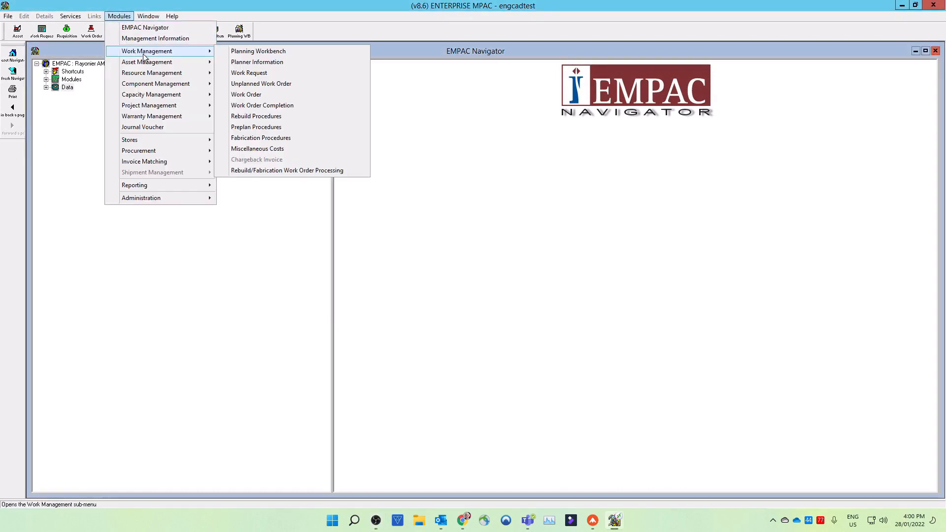
mouse_move(251, 76)
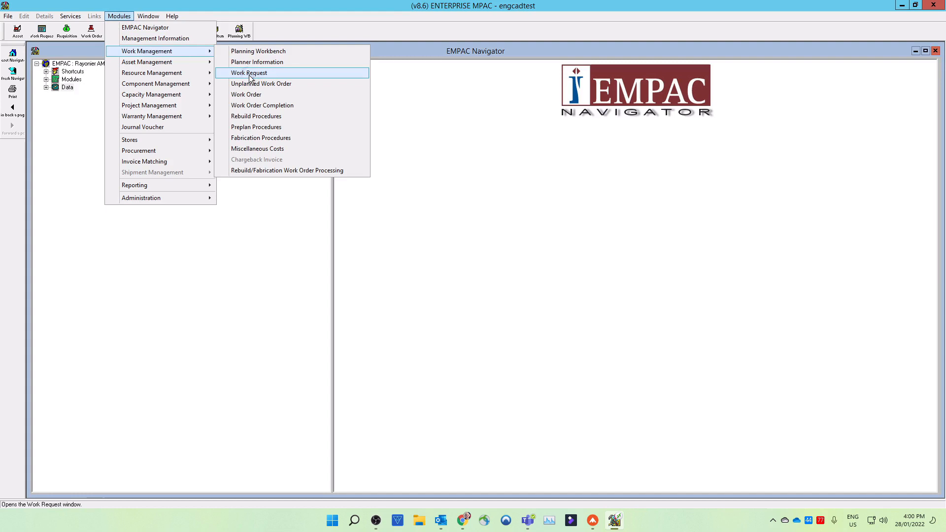
click(249, 73)
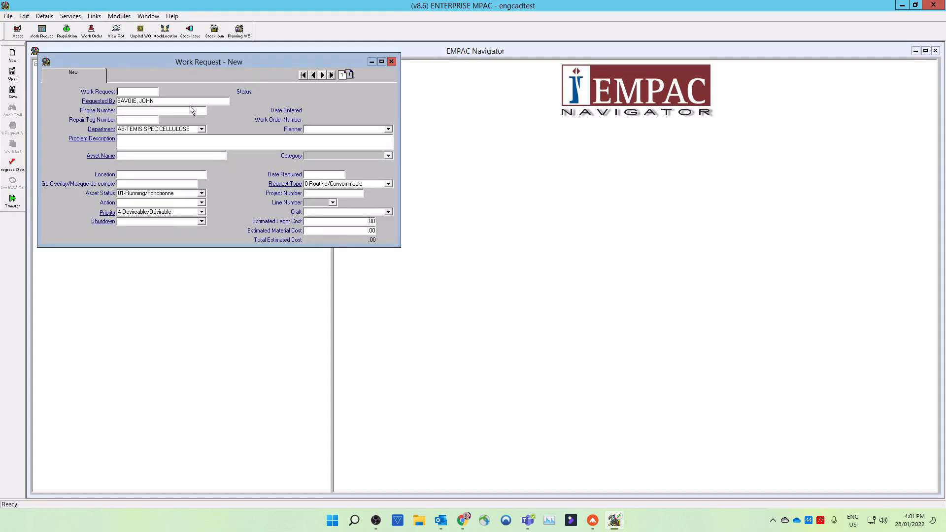
mouse_move(170, 103)
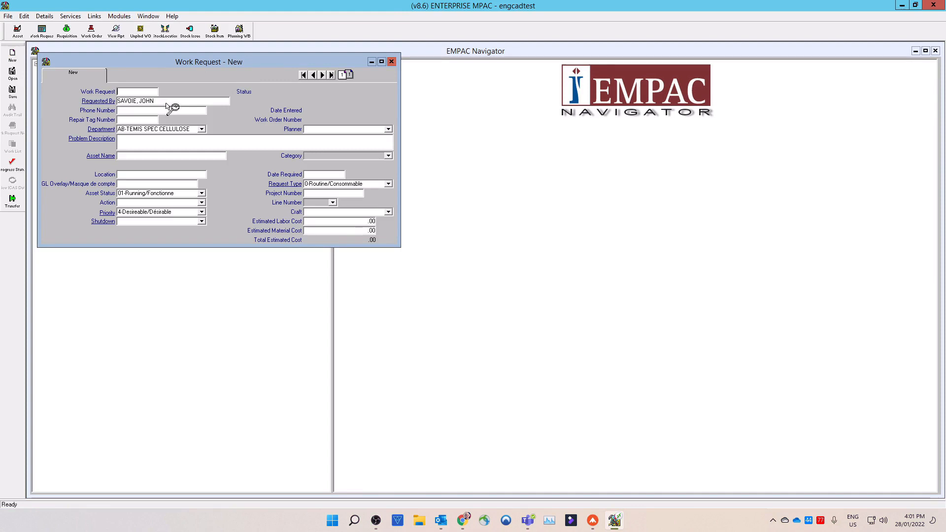
mouse_move(170, 106)
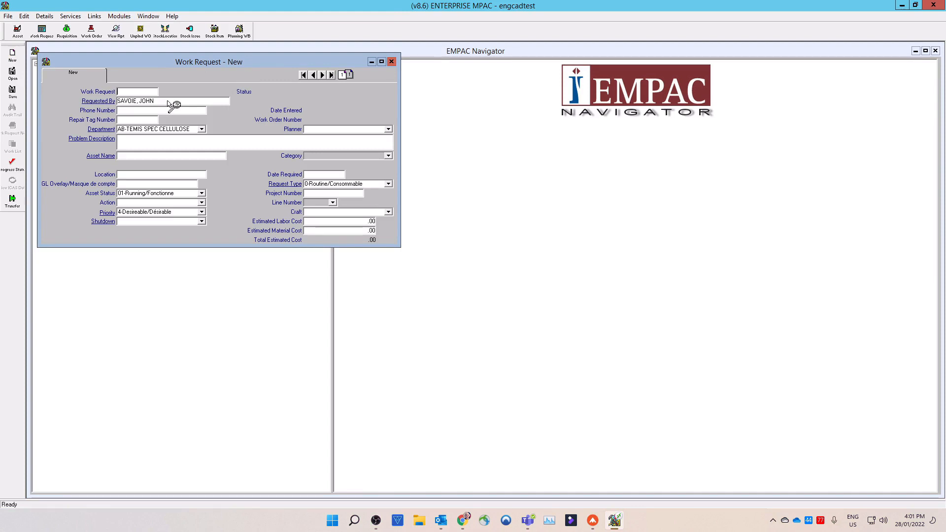
Step: Check the requester via Find, keep the default, and enter phone number 8213
double_click(135, 101)
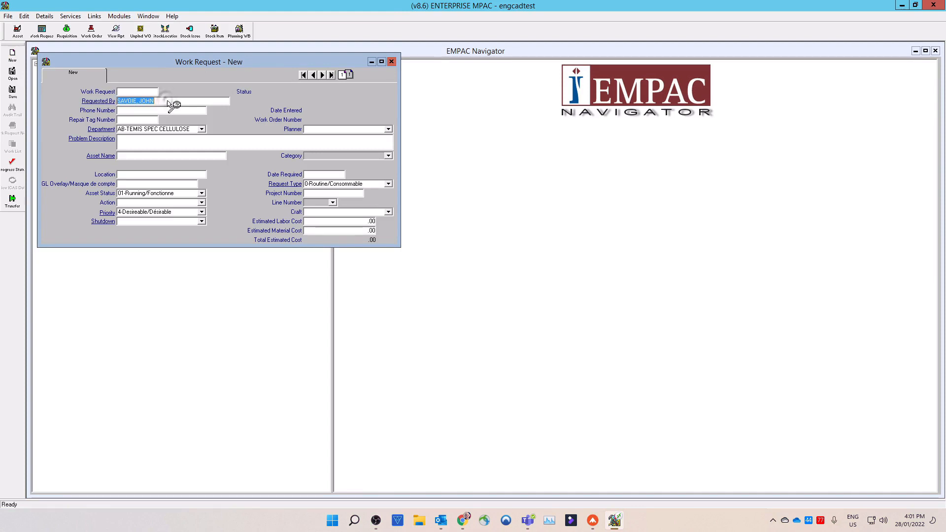
right_click(165, 101)
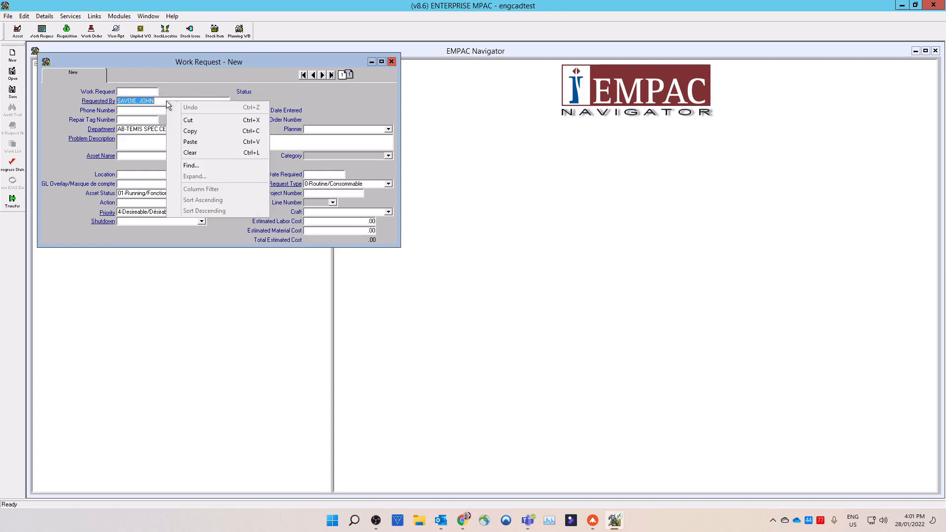
mouse_move(163, 107)
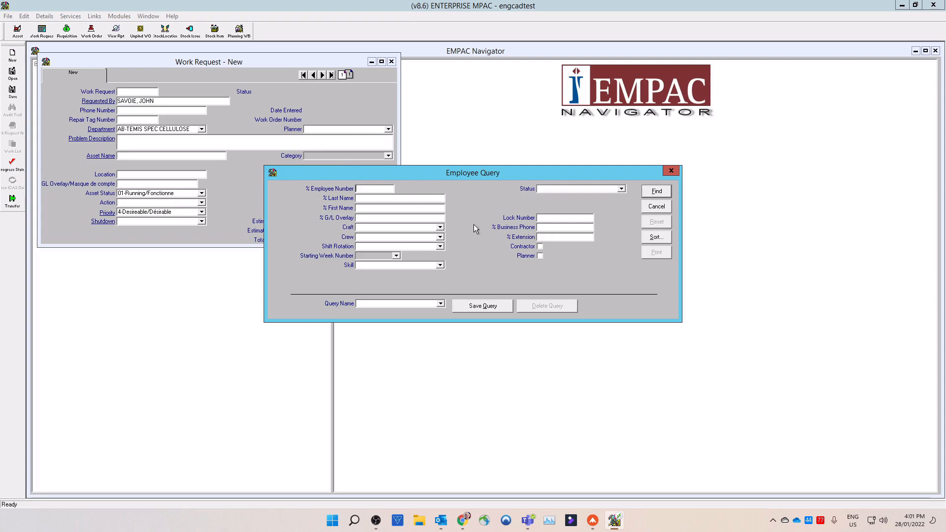
mouse_move(639, 202)
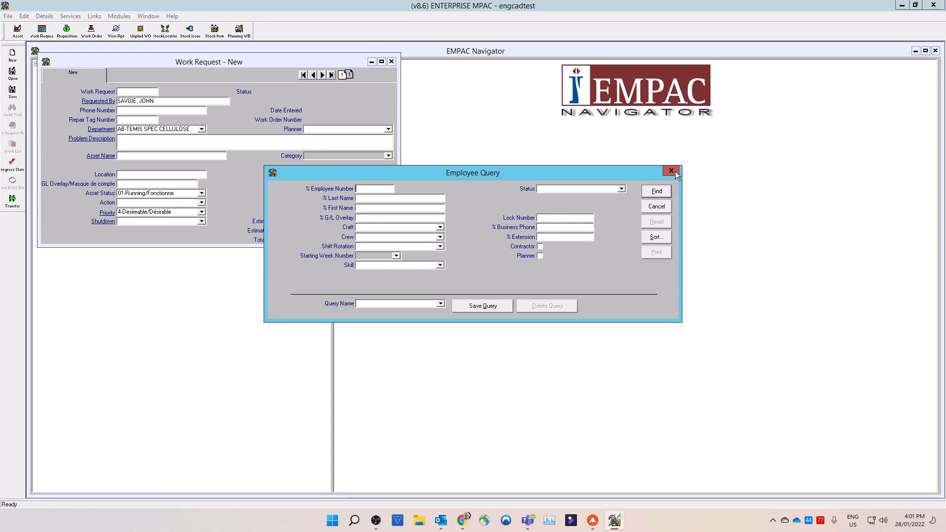
click(672, 171)
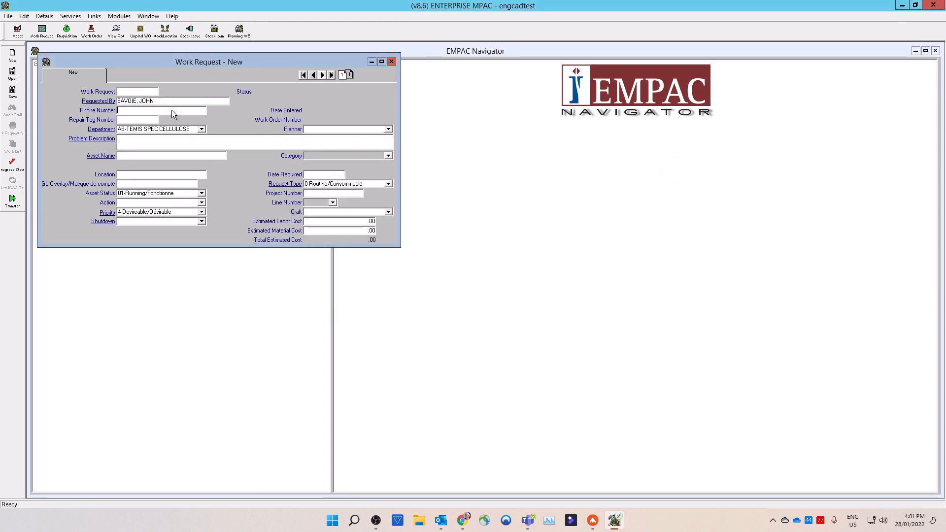
text(8213)
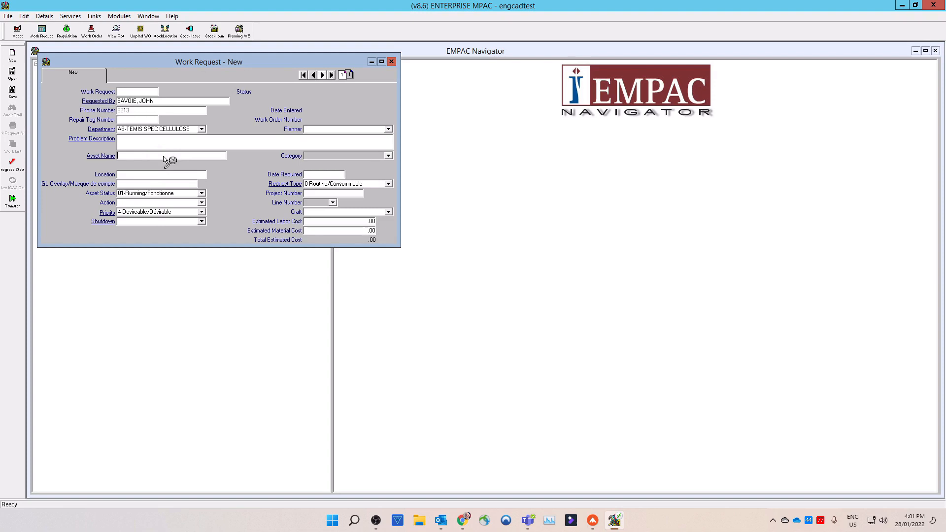
Step: Open the asset search and load the saved TEST WR query
click(170, 160)
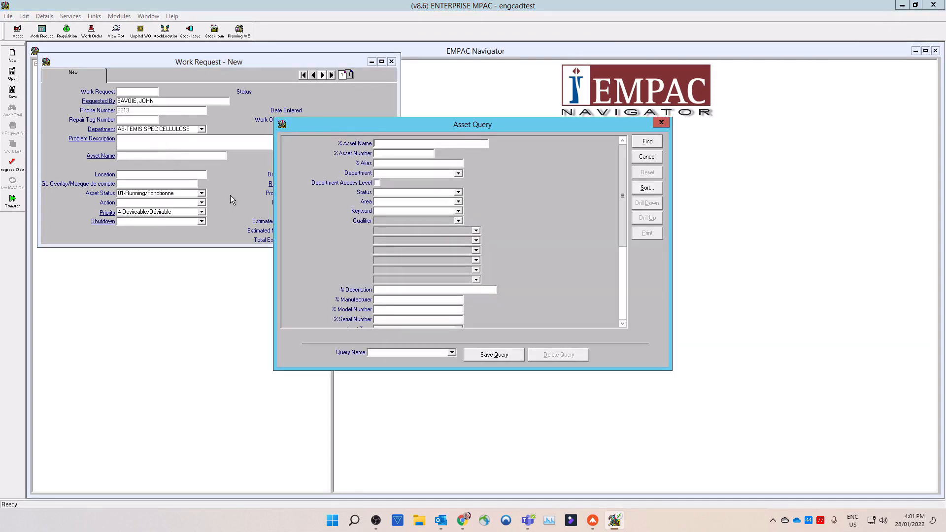
mouse_move(501, 247)
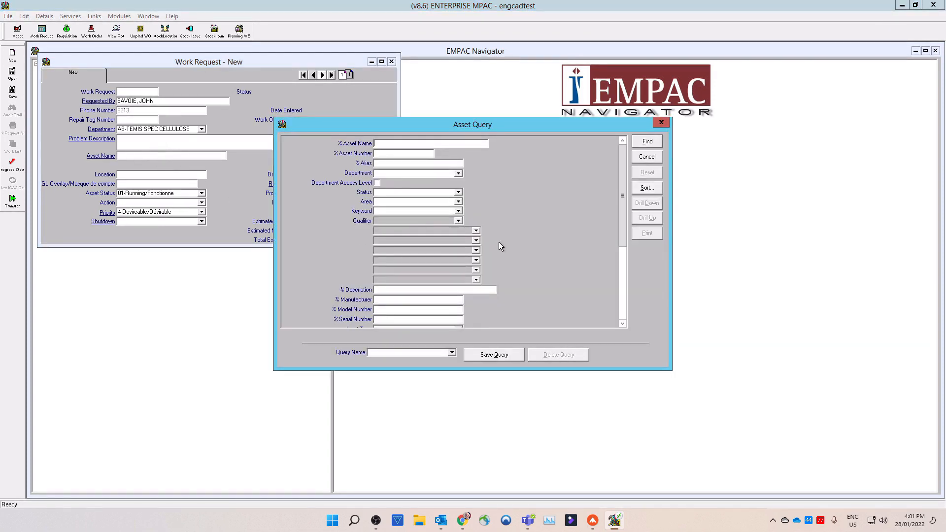
mouse_move(486, 317)
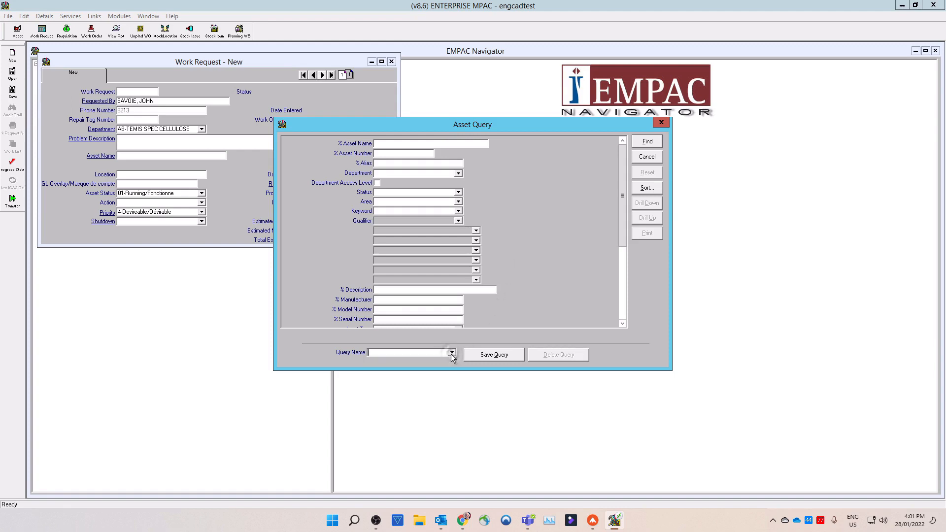
click(452, 352)
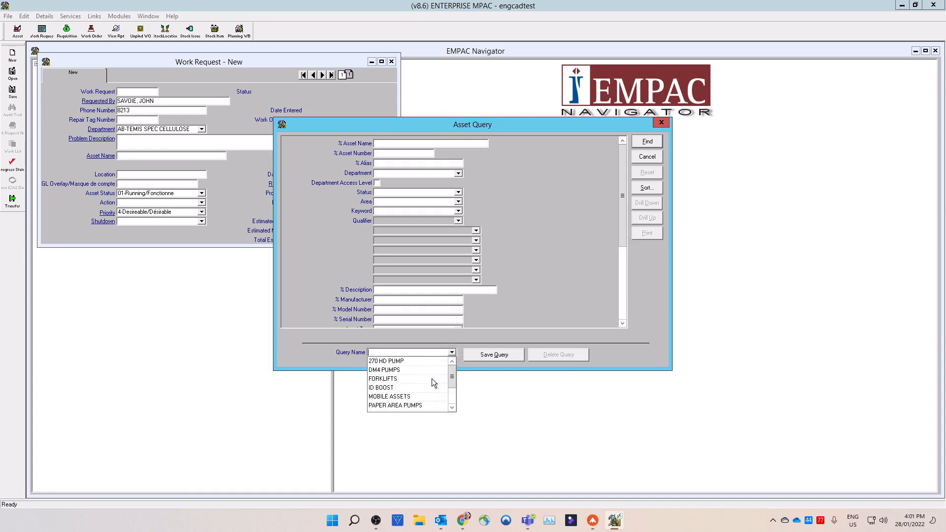
scroll(down, 3)
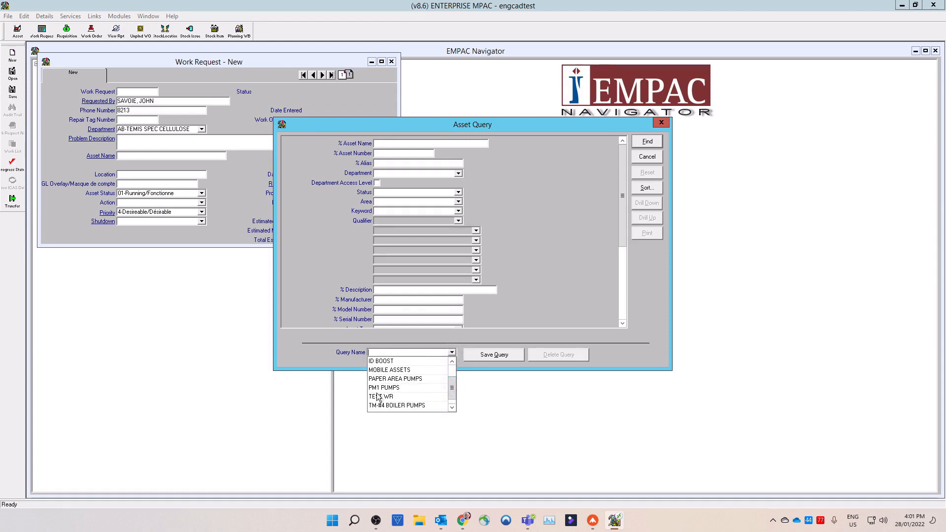
click(381, 397)
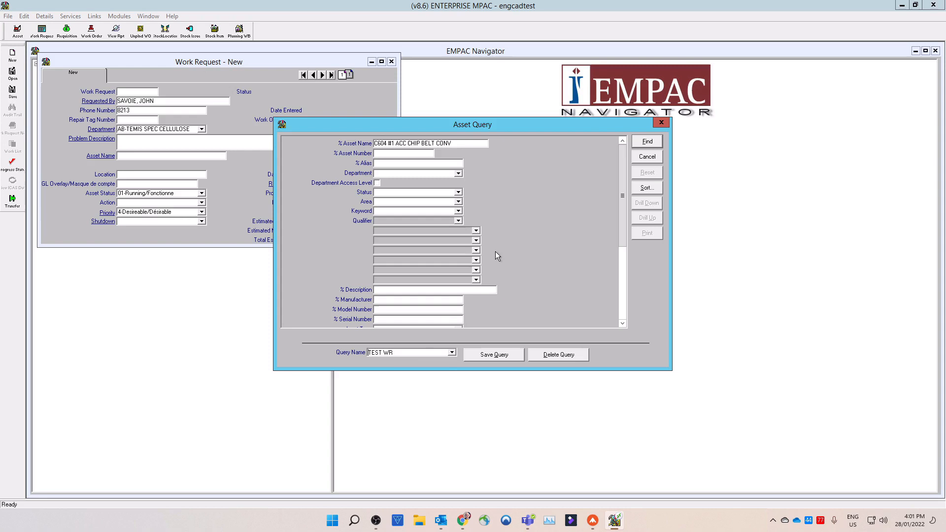
mouse_move(533, 206)
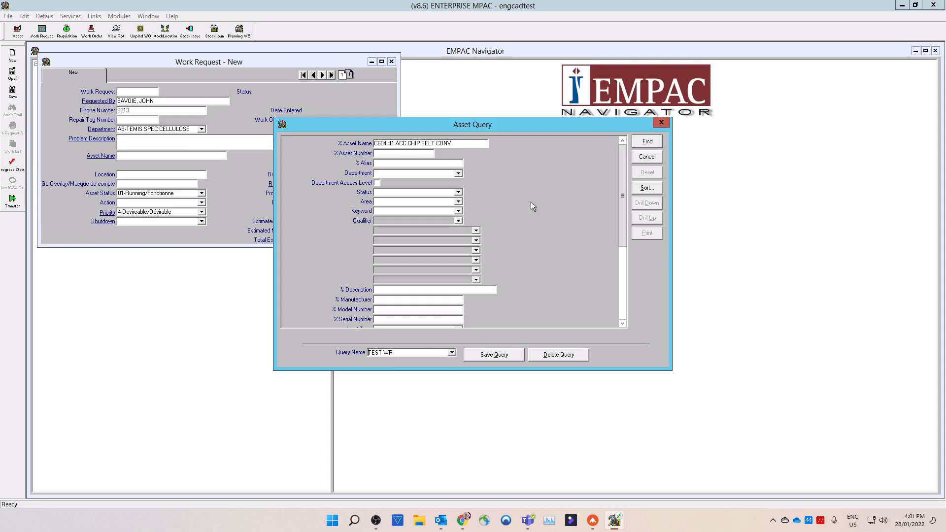
mouse_move(469, 202)
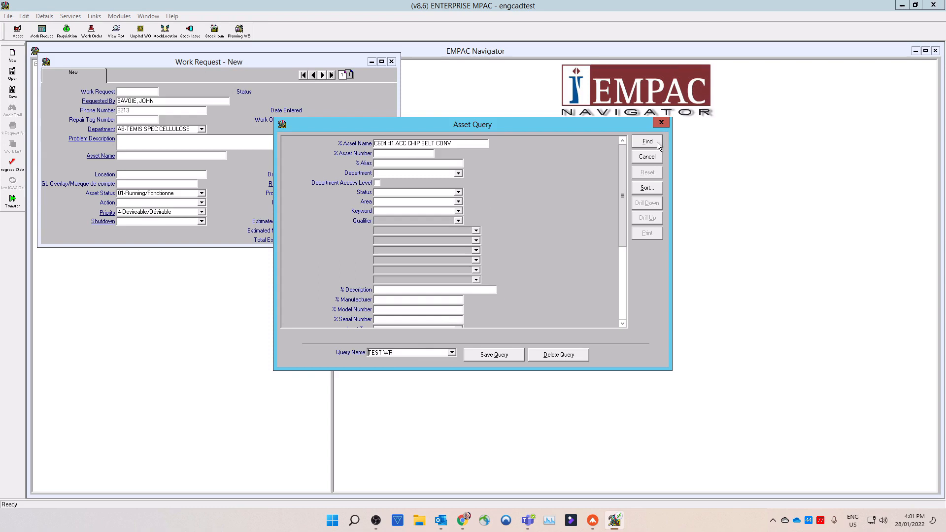
mouse_move(338, 153)
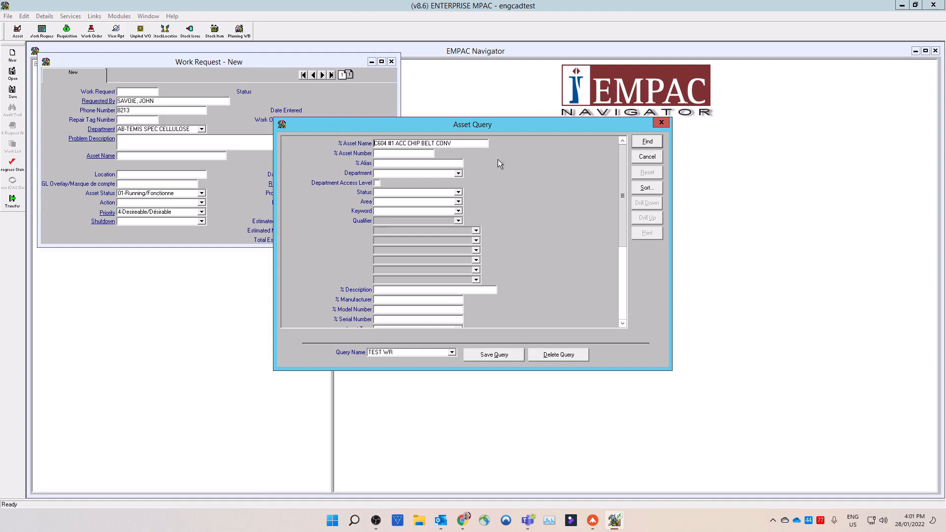
Step: Filter the asset search to area 212-Chip Handling
click(648, 142)
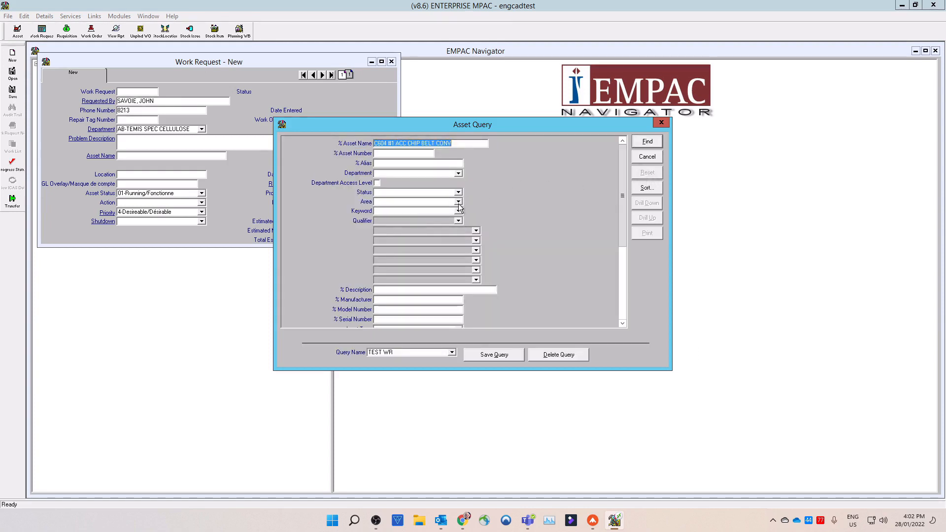
click(458, 211)
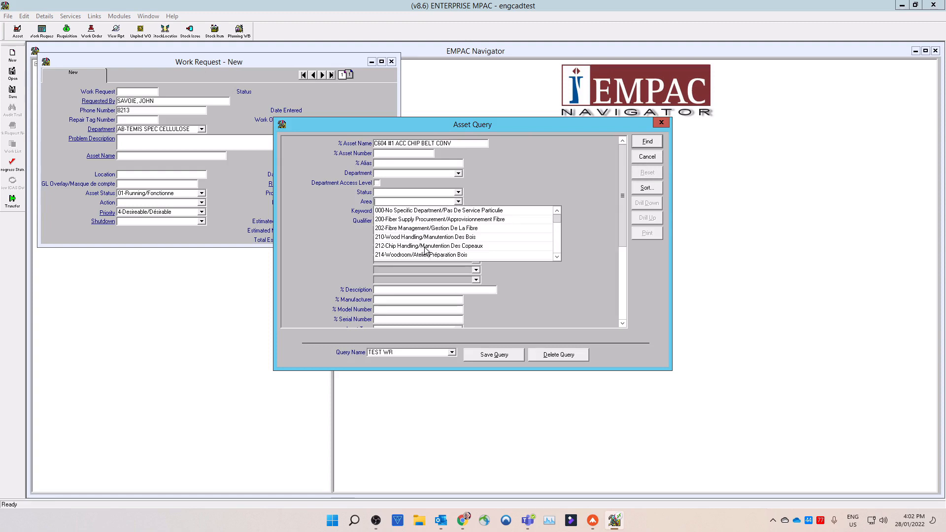
click(429, 245)
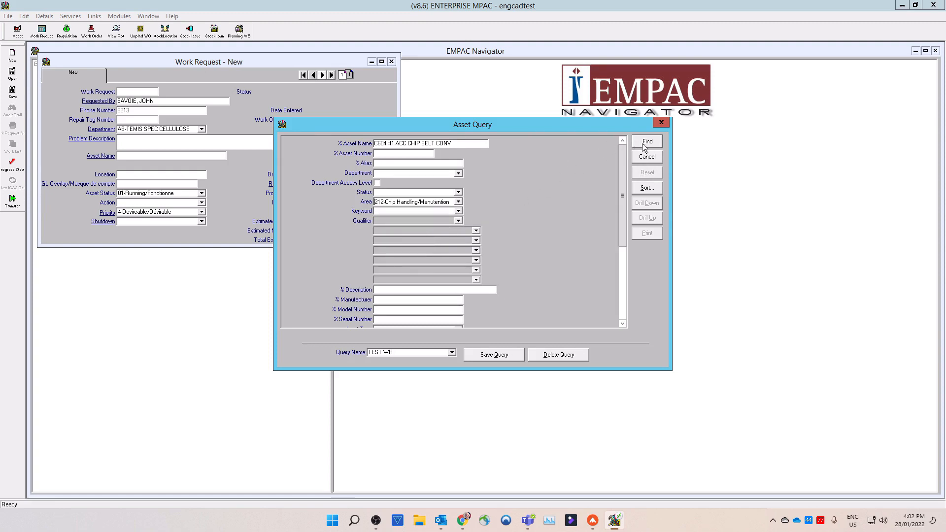
Step: Run the asset query and accept DA-C604, C604 #1 ACC CHIP BELT CONV
click(647, 141)
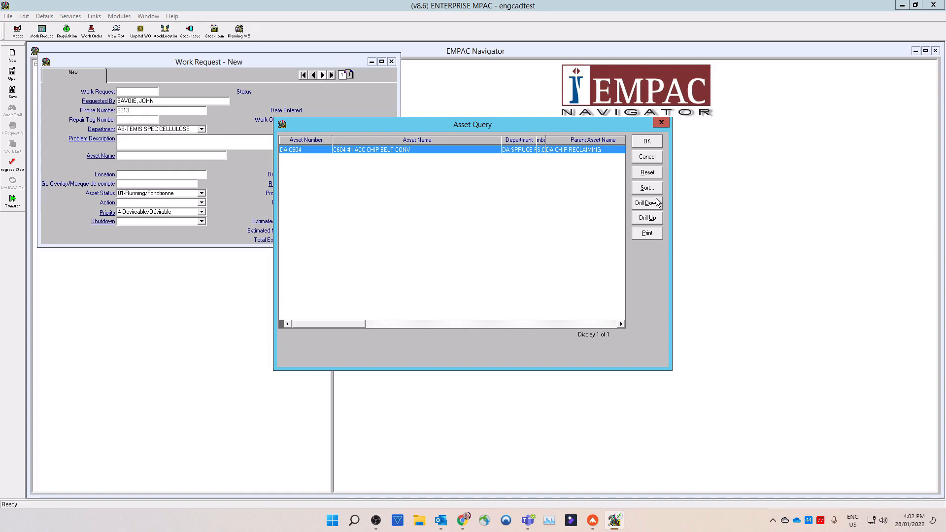
mouse_move(657, 224)
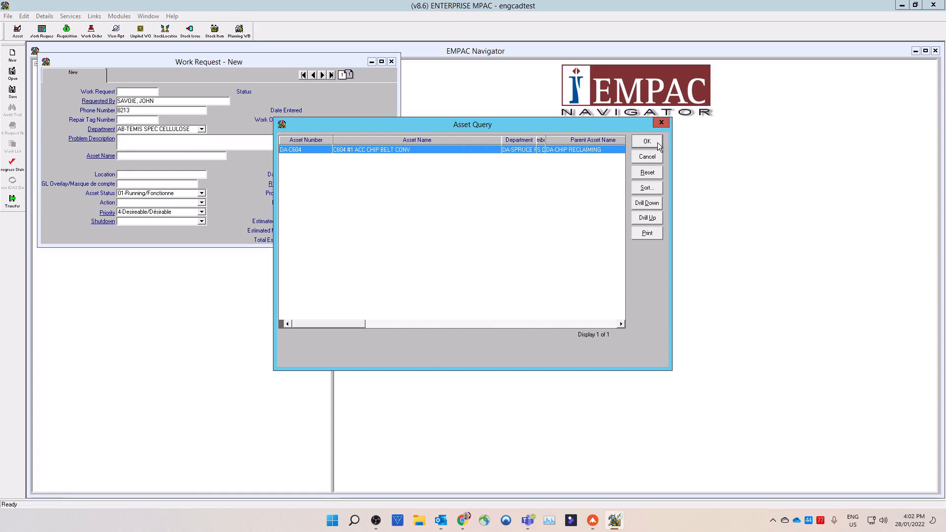
click(646, 141)
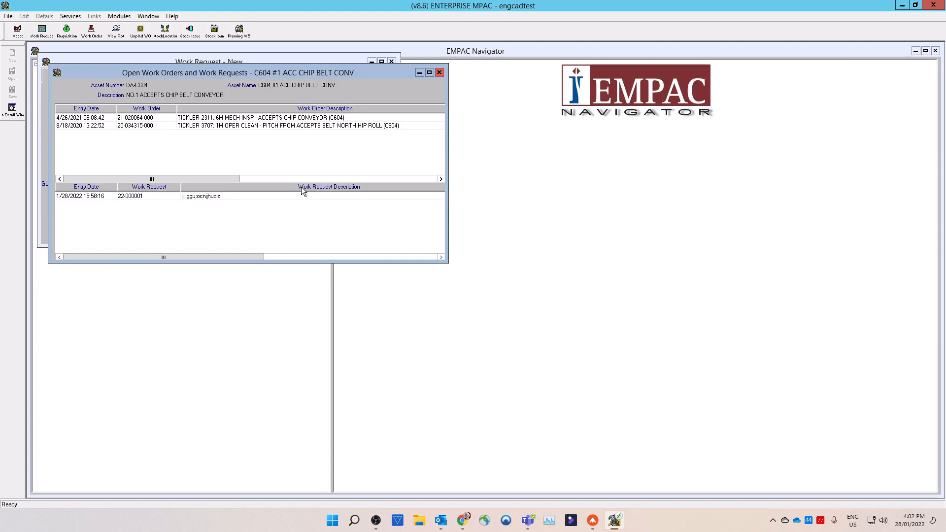
mouse_move(277, 133)
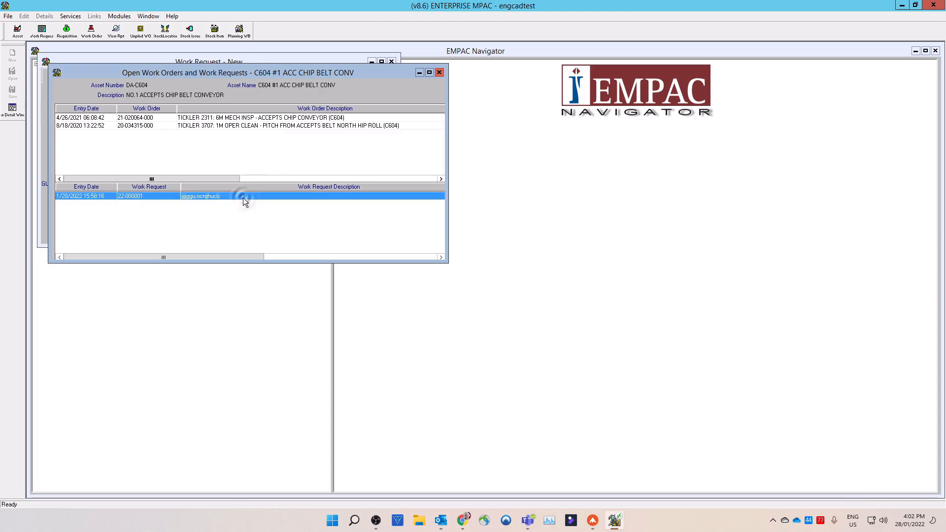
click(271, 125)
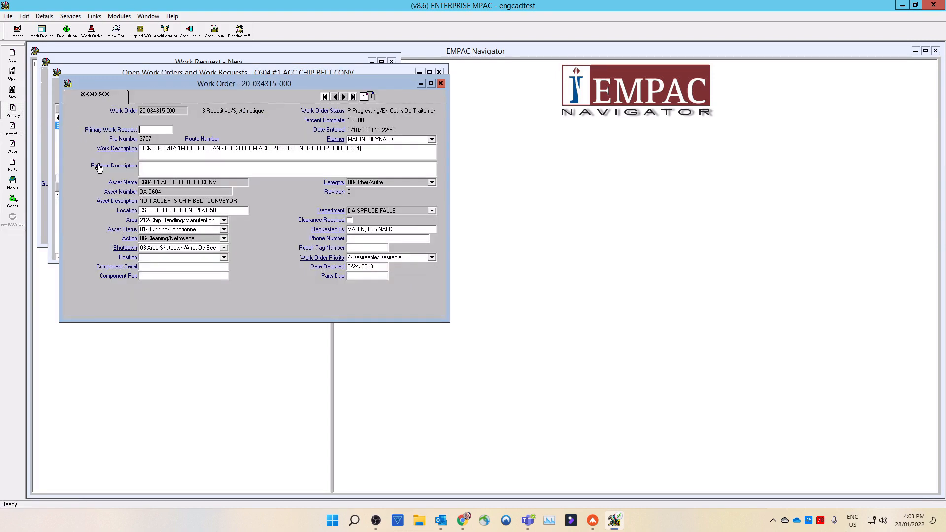
mouse_move(238, 171)
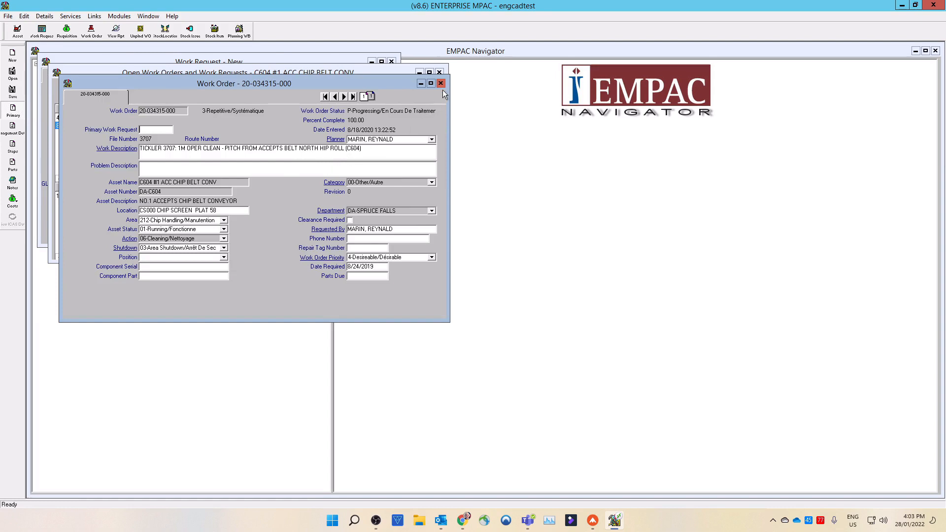
click(440, 83)
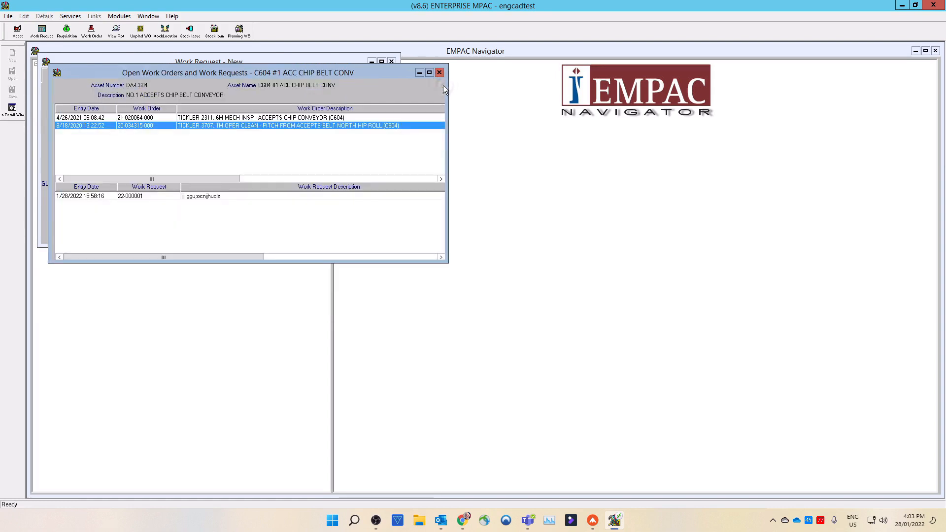
mouse_move(273, 122)
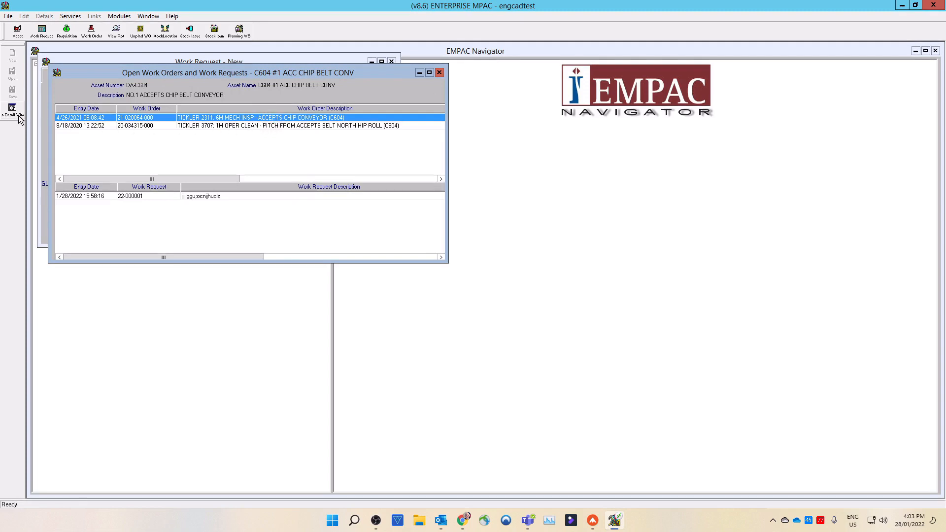
mouse_move(397, 86)
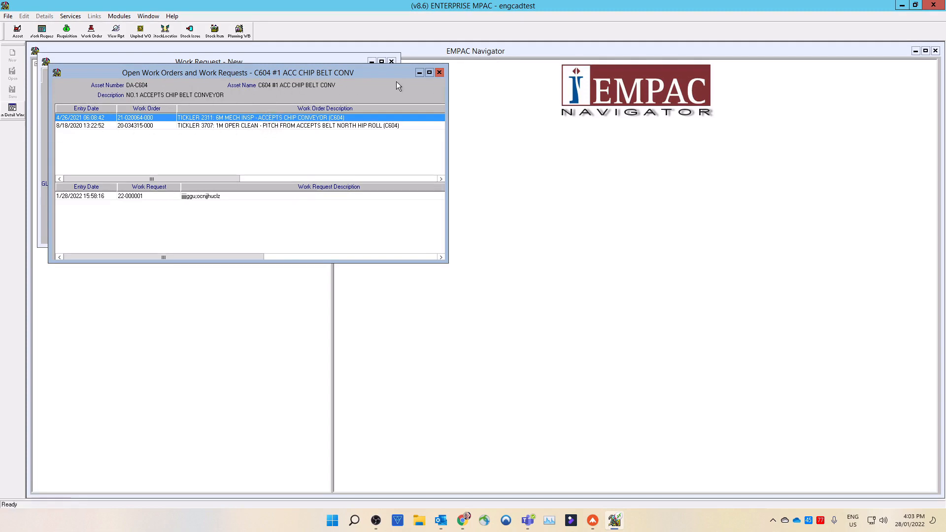
Step: Close the open work orders list and enter 'test problem' as the problem description
click(439, 72)
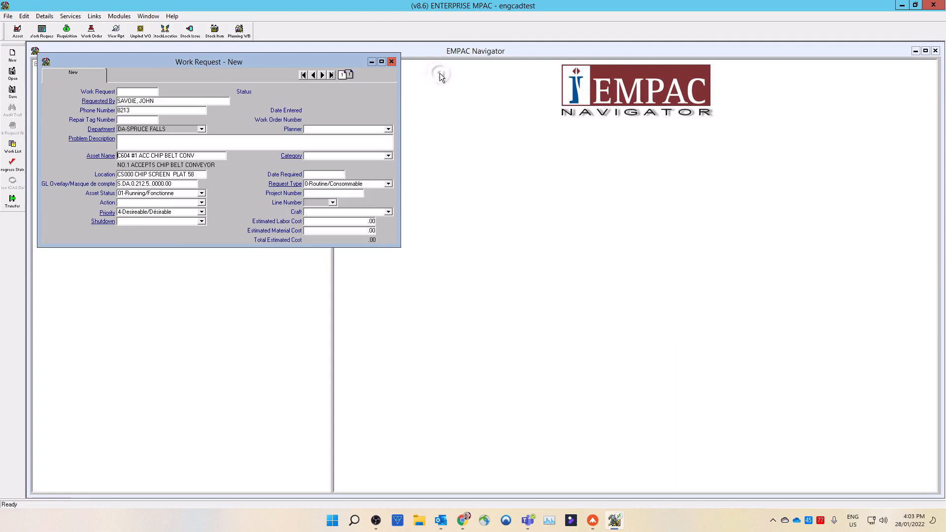
mouse_move(312, 103)
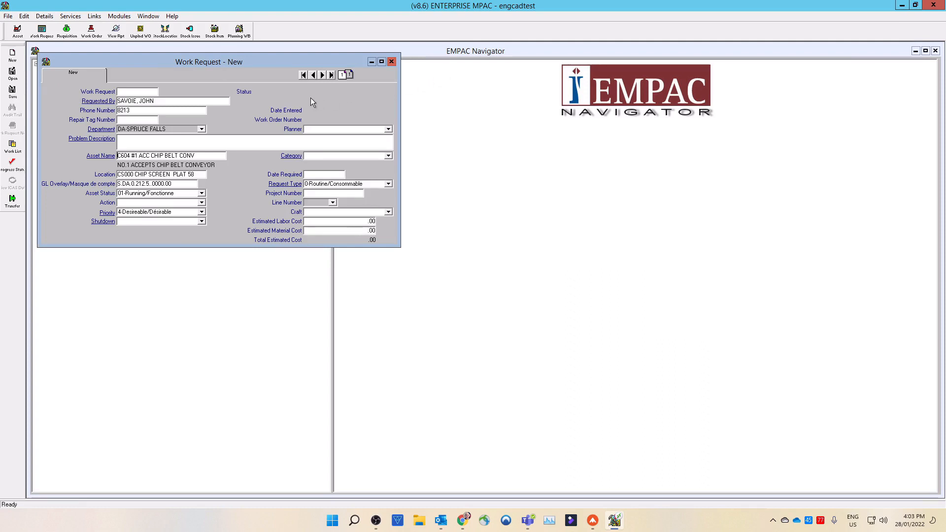
mouse_move(258, 121)
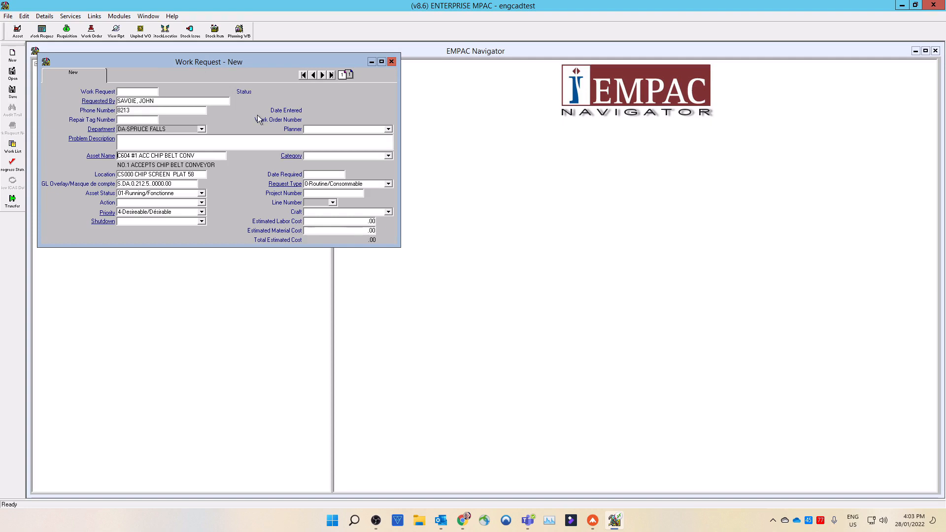
mouse_move(240, 116)
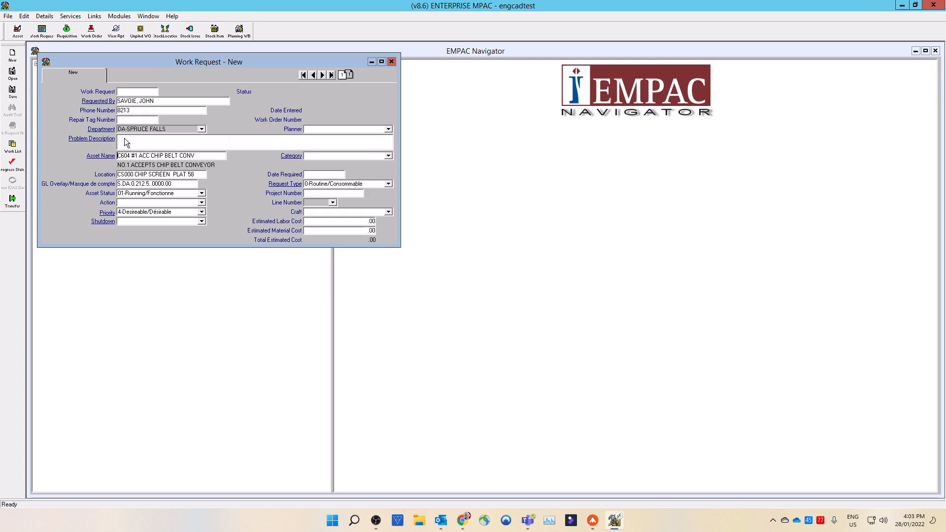
mouse_move(140, 145)
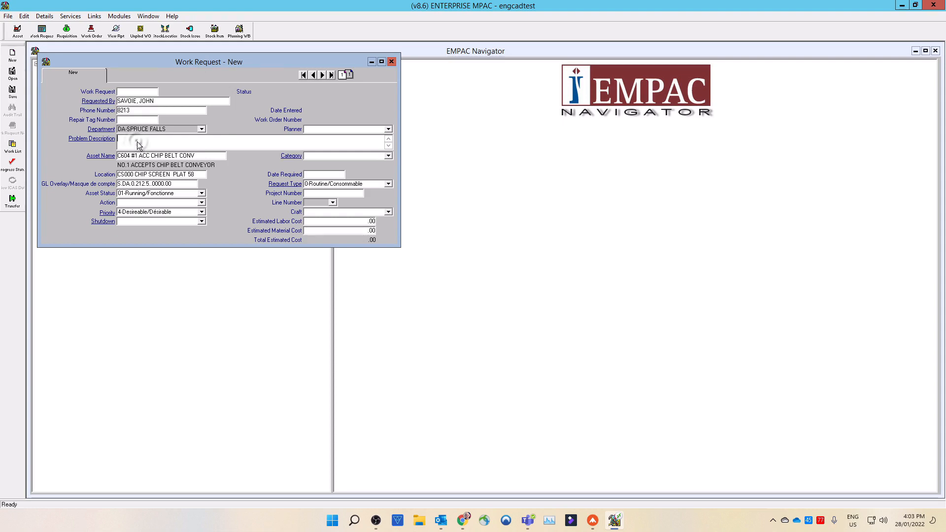
mouse_move(224, 182)
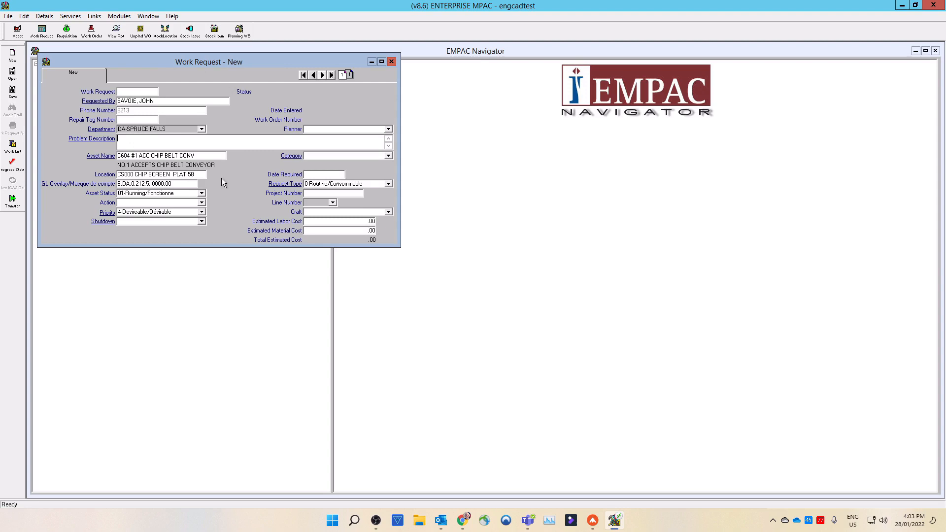
text(test problem)
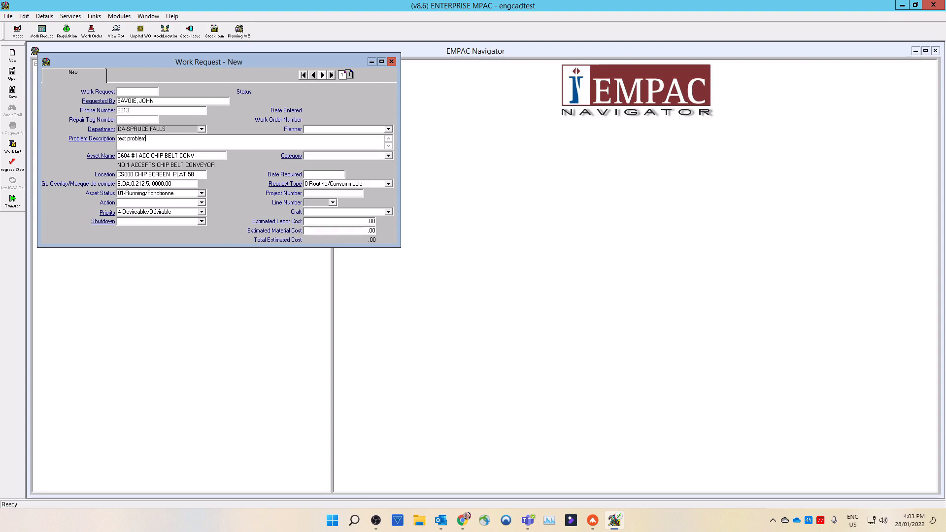
mouse_move(202, 159)
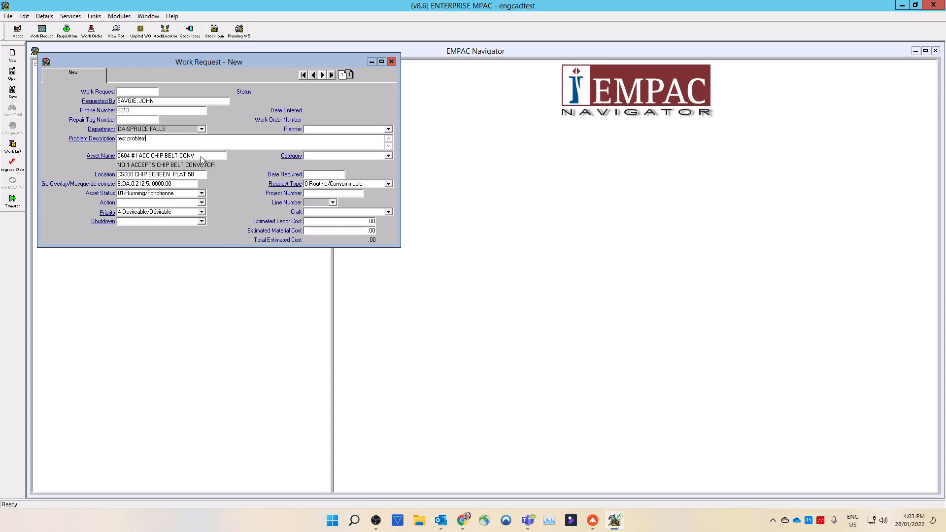
mouse_move(192, 144)
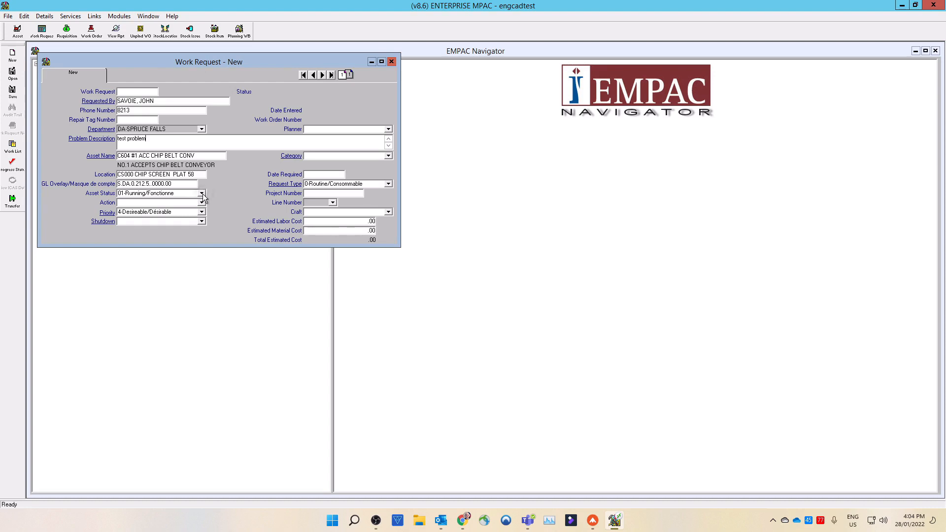
Step: Choose asset status 02-Will Fail/Échouera (Préventif)
click(201, 193)
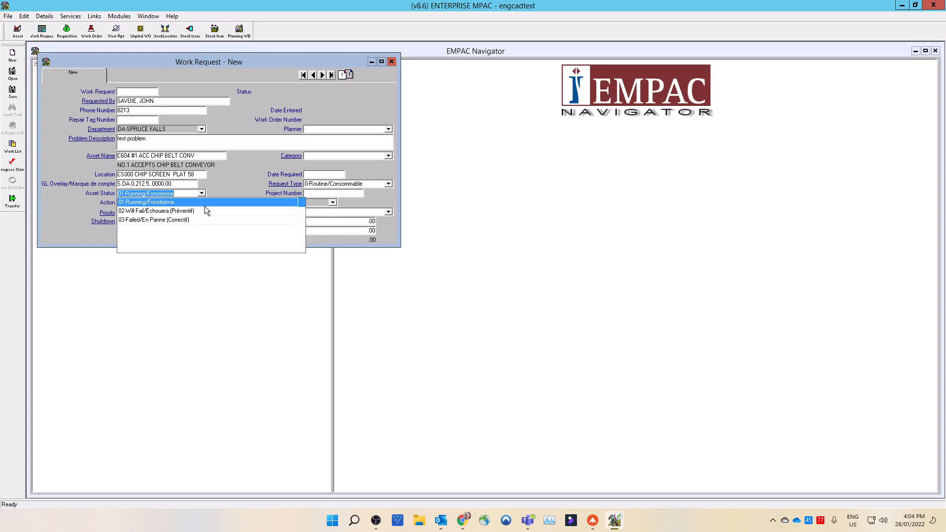
mouse_move(199, 218)
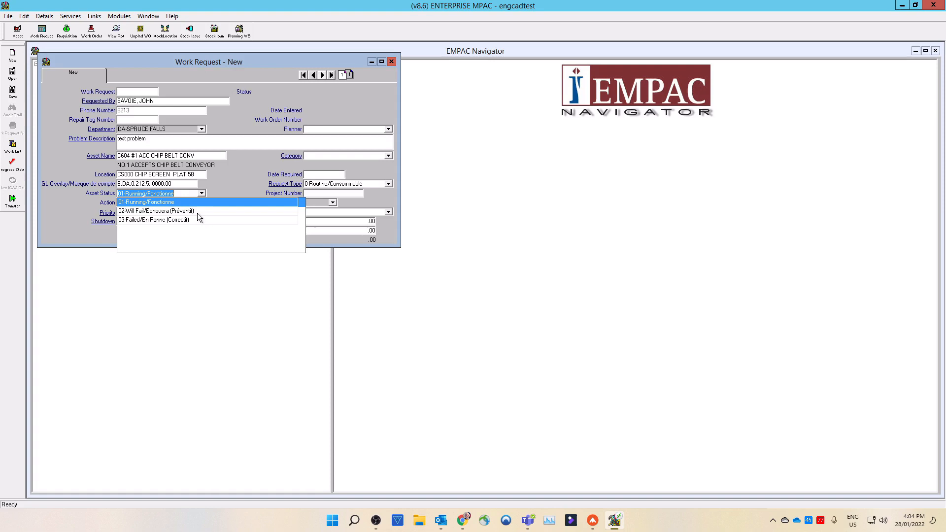
click(147, 211)
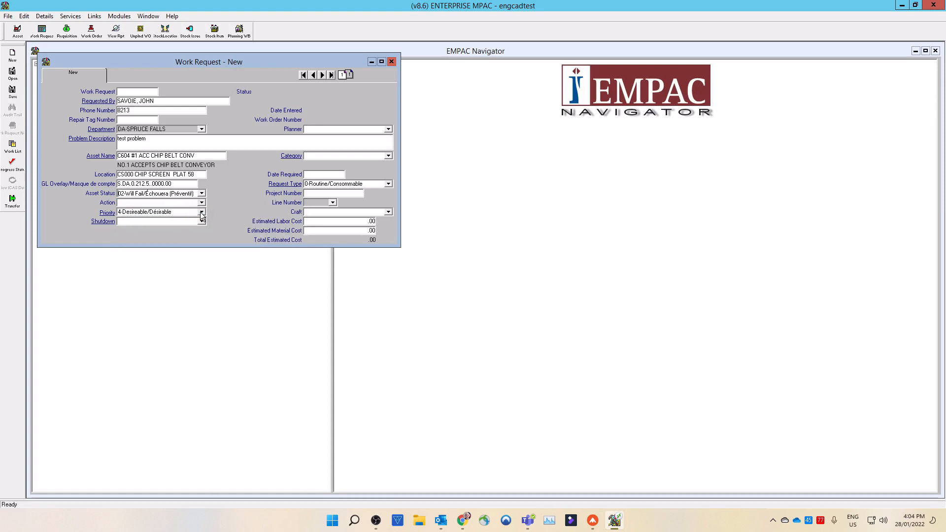
mouse_move(107, 203)
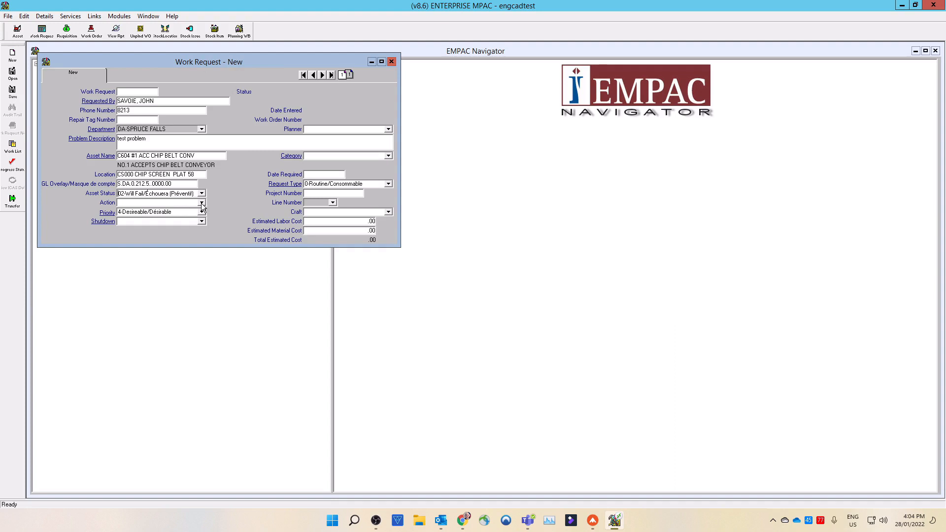
click(201, 202)
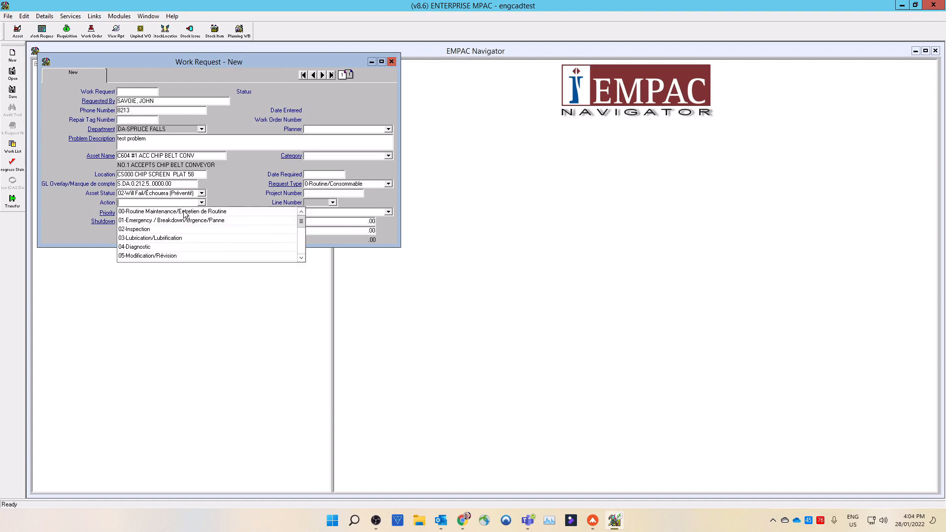
Step: Set action 00-Routine Maintenance and priority 3-Essential/Essentiel
click(173, 211)
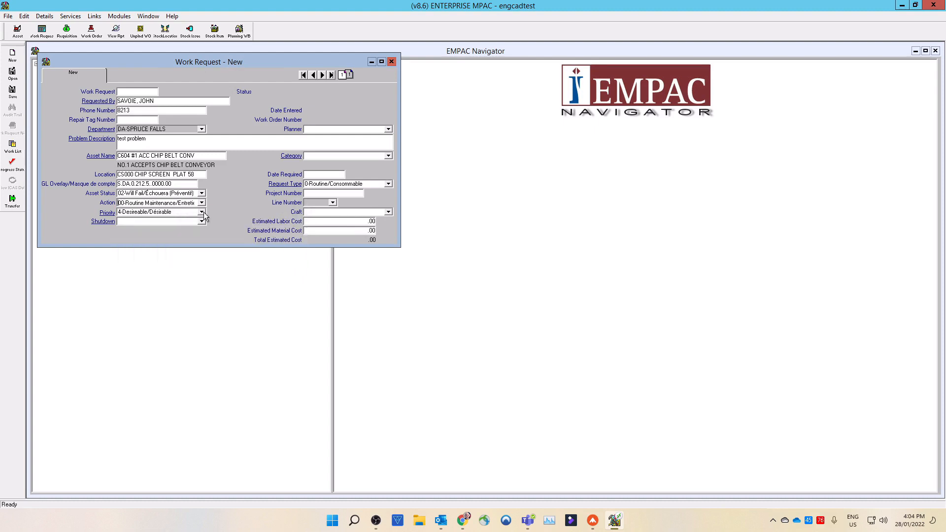
click(201, 212)
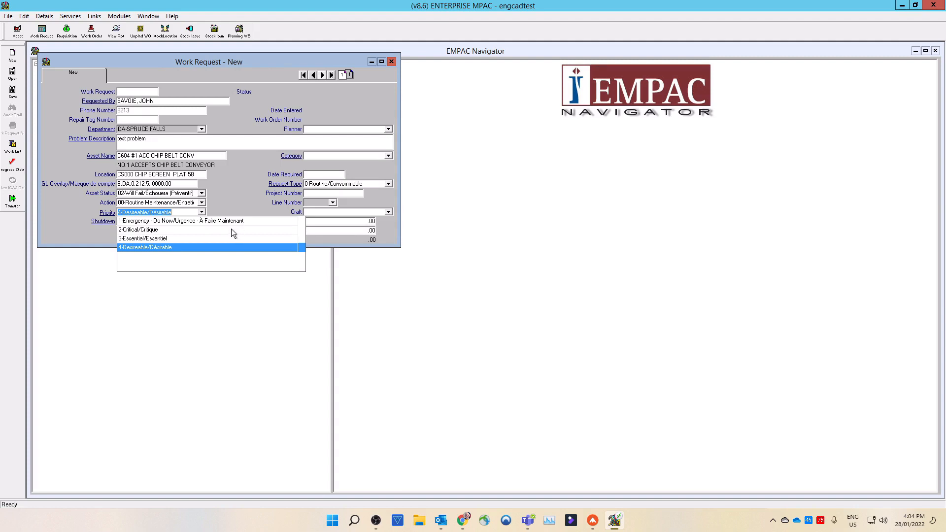
mouse_move(170, 236)
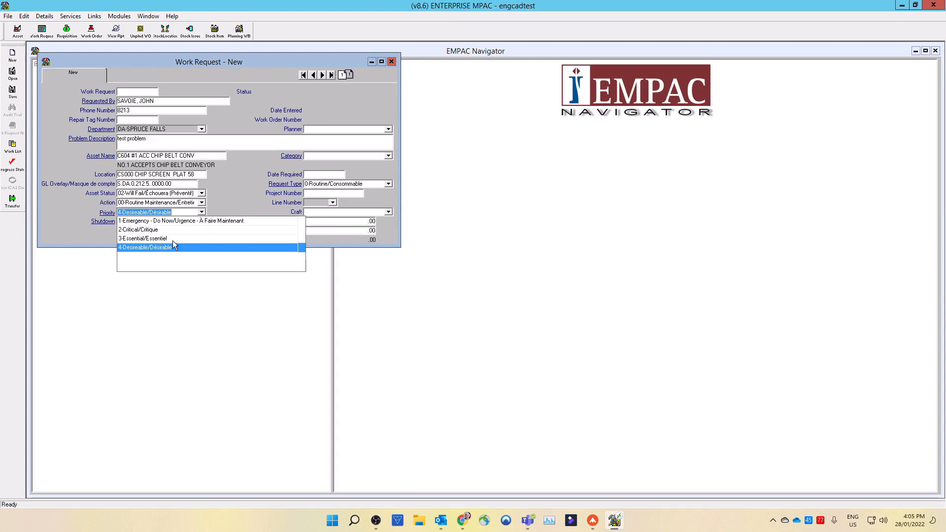
mouse_move(177, 252)
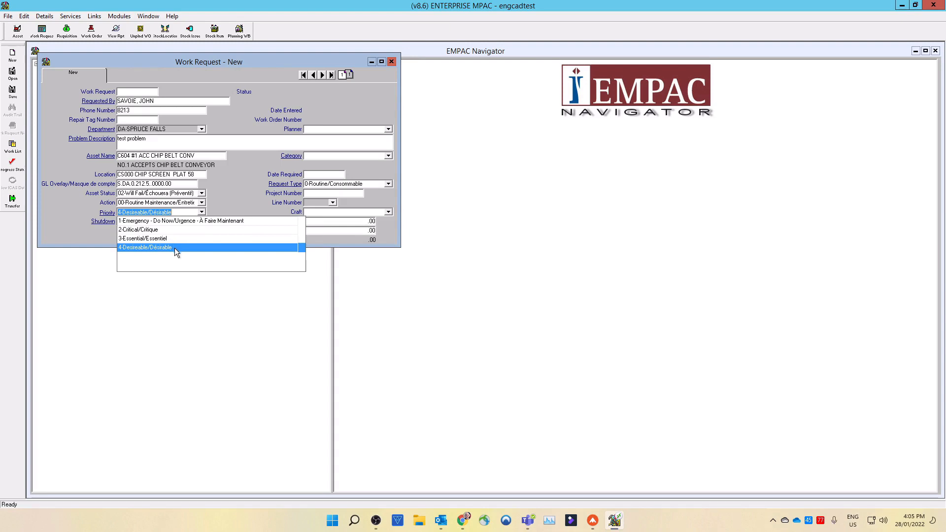
mouse_move(176, 243)
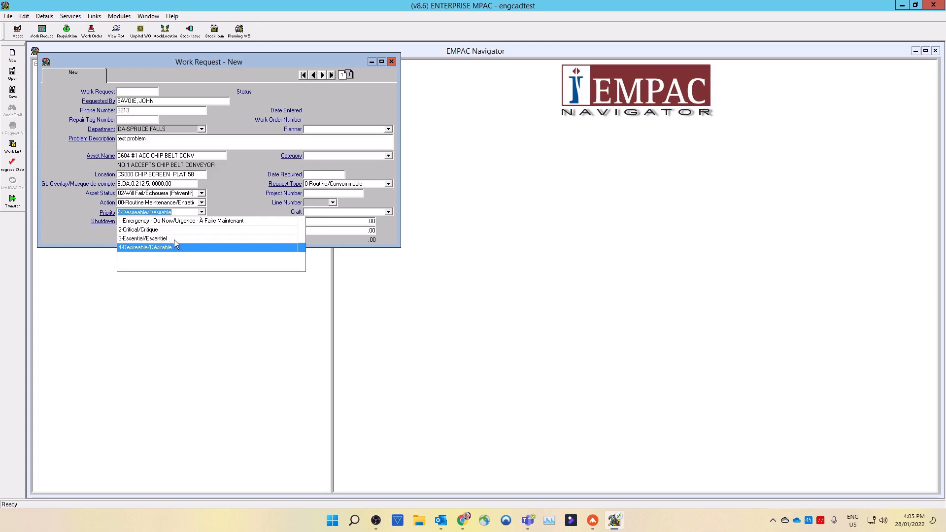
click(143, 238)
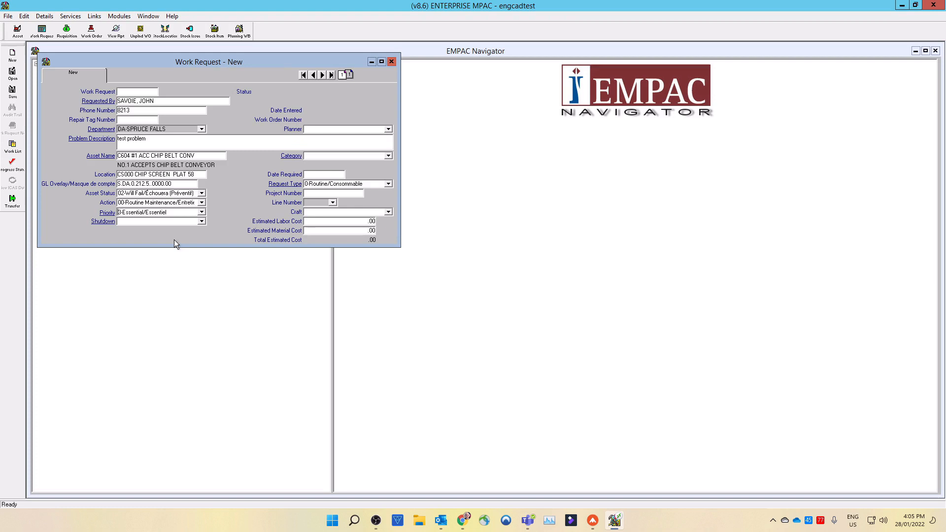
mouse_move(180, 243)
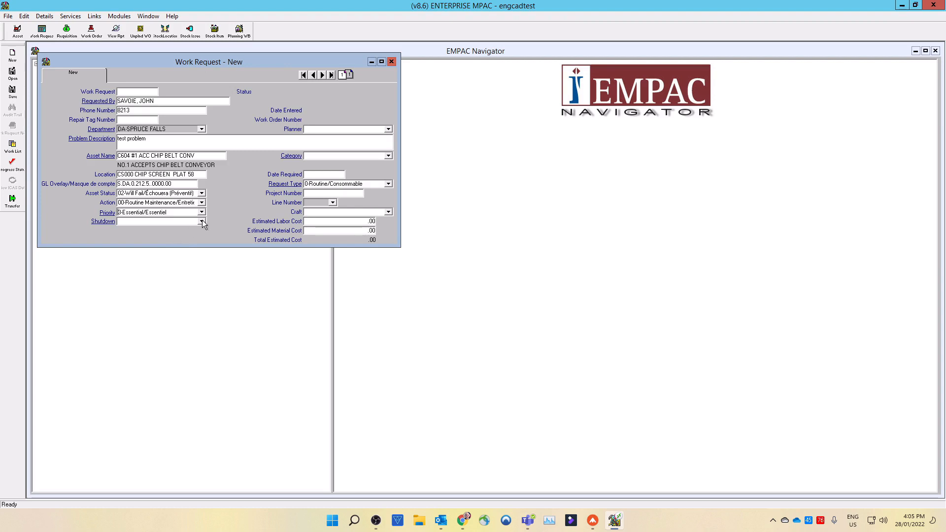
Step: Set shutdown to 01-No Shutdown Required
click(202, 221)
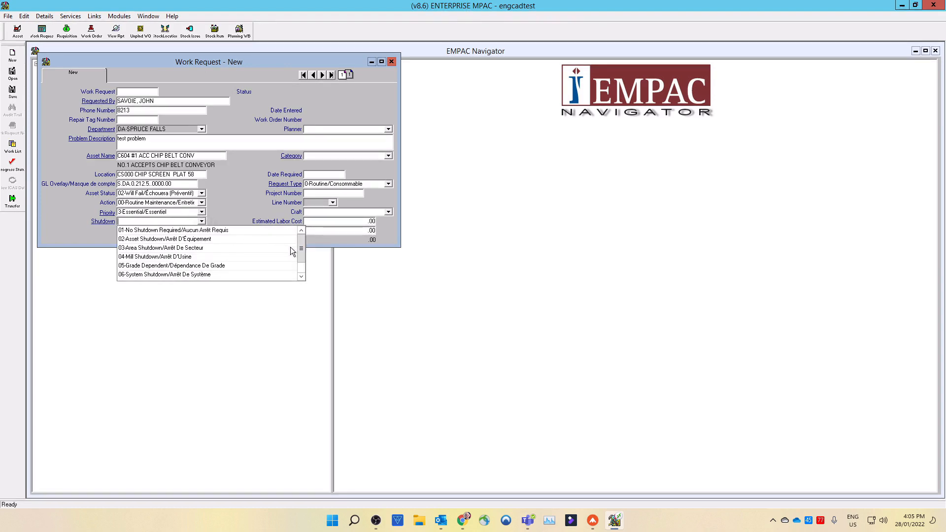
scroll(down, 3)
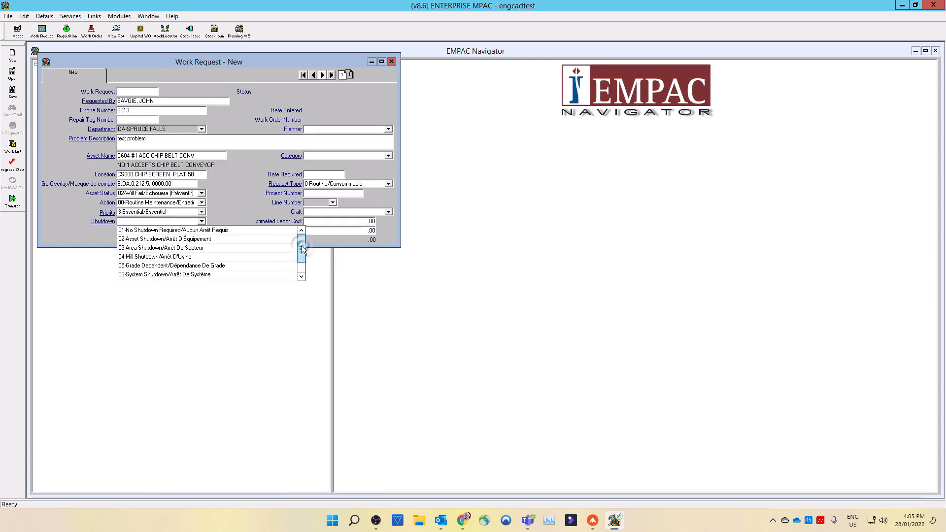
click(173, 230)
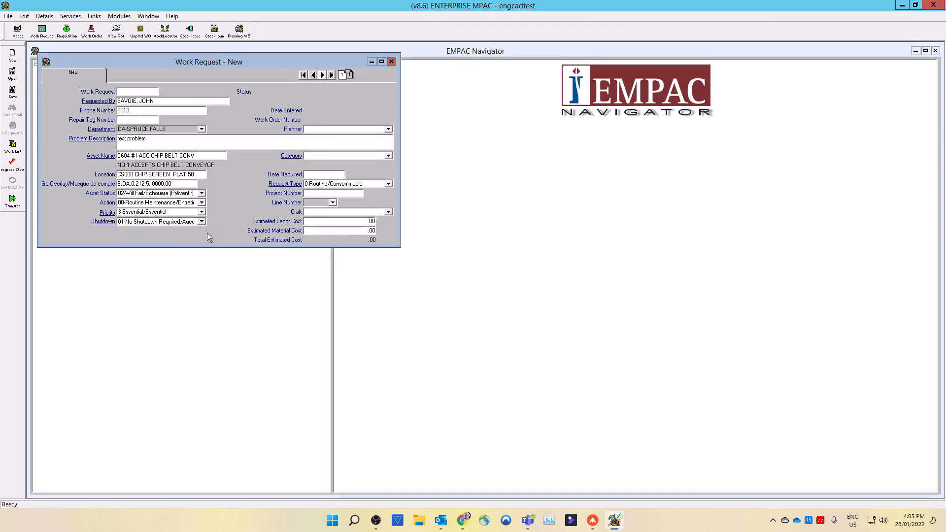
click(388, 129)
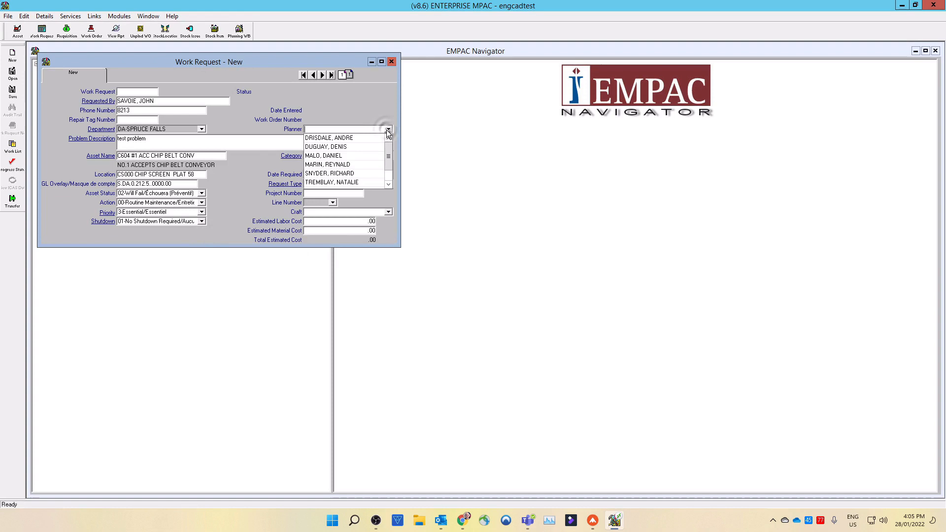
click(327, 146)
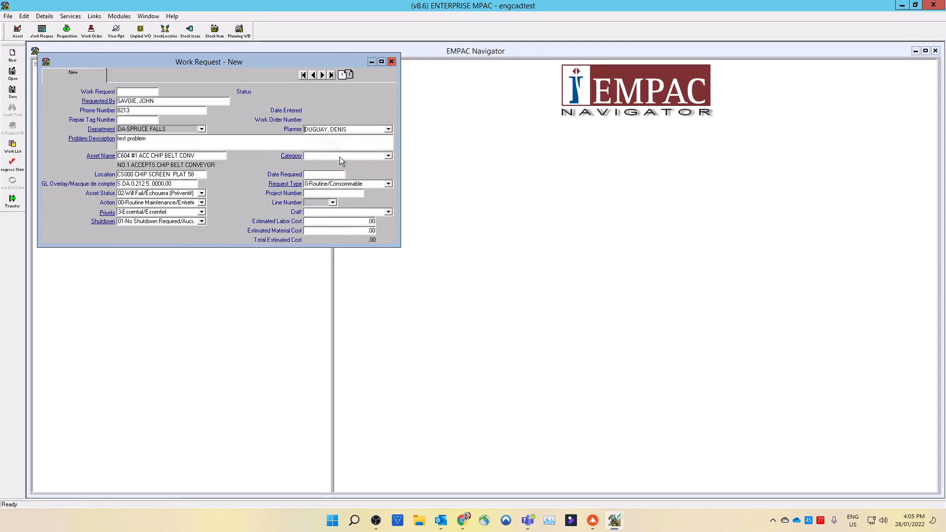
click(387, 156)
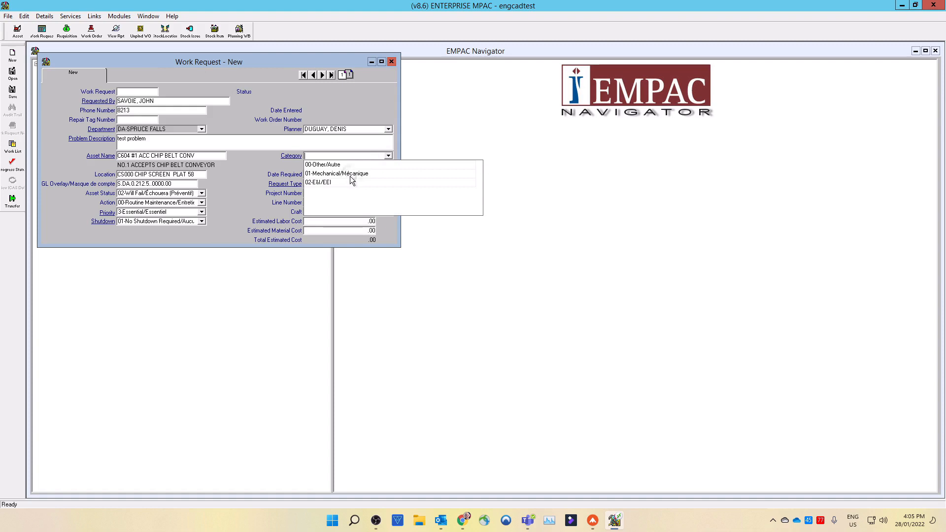
click(337, 173)
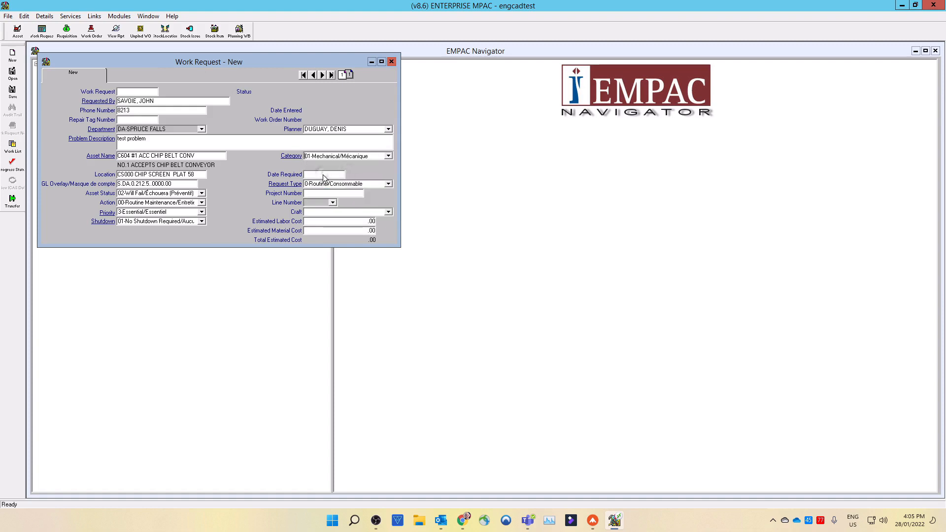
Step: Set Date Required to 2/7/2022 and keep request type 0-Routine/Consommable
click(325, 174)
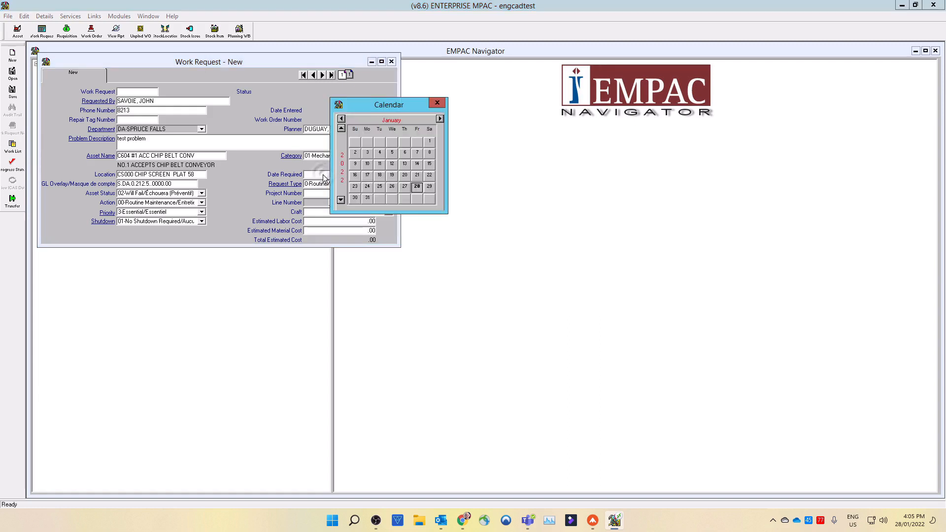
mouse_move(423, 122)
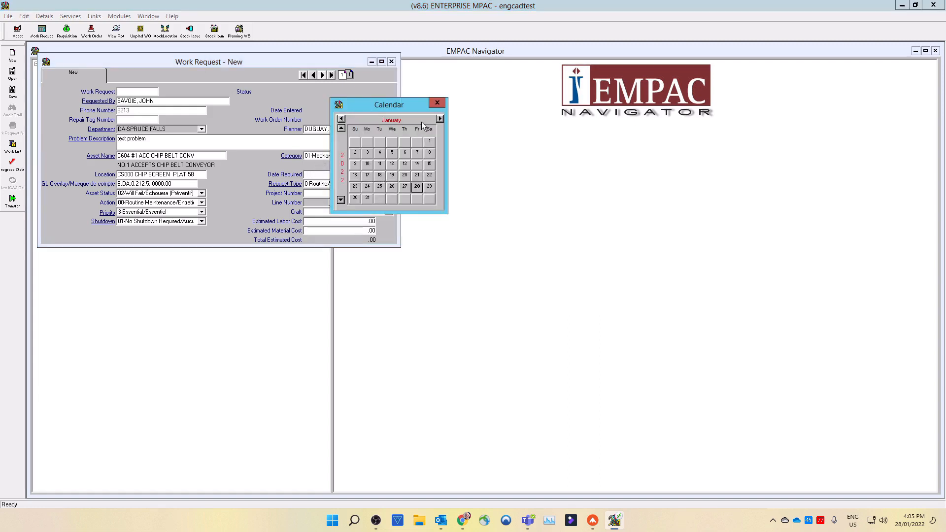
click(440, 119)
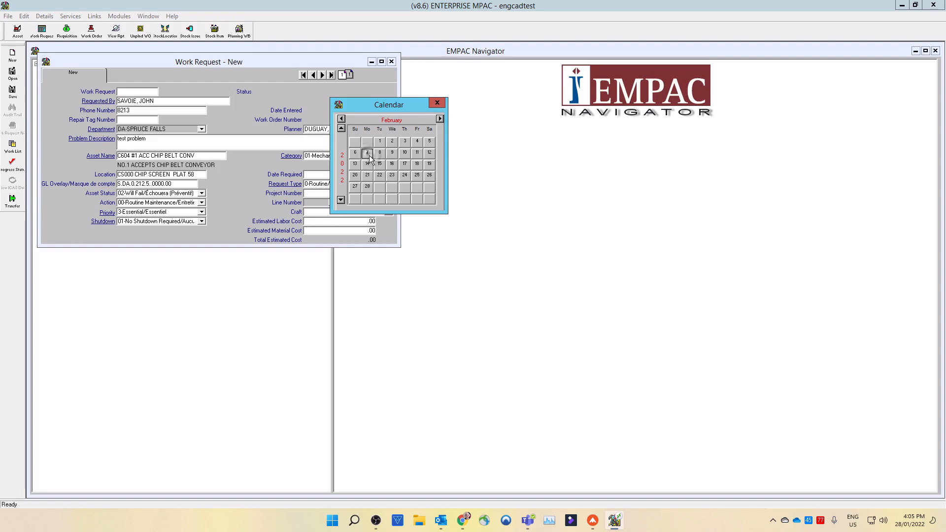
click(367, 153)
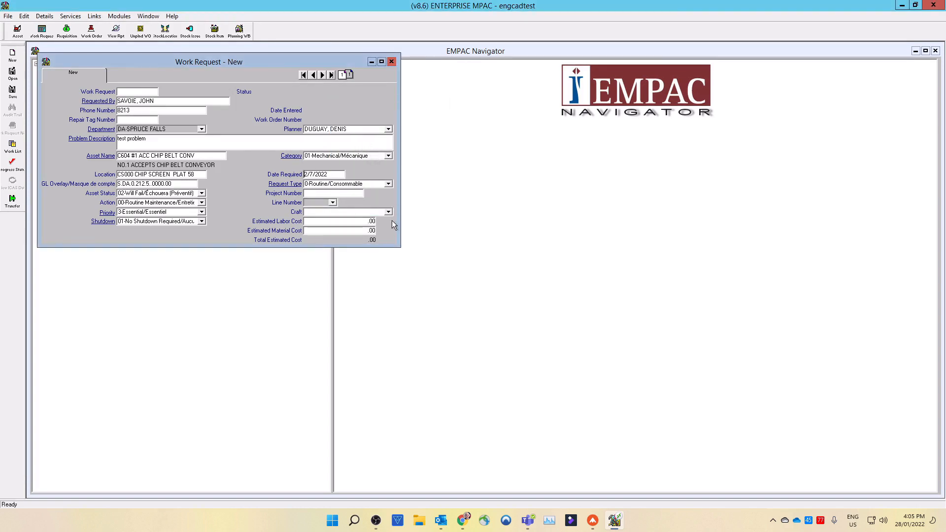
mouse_move(339, 198)
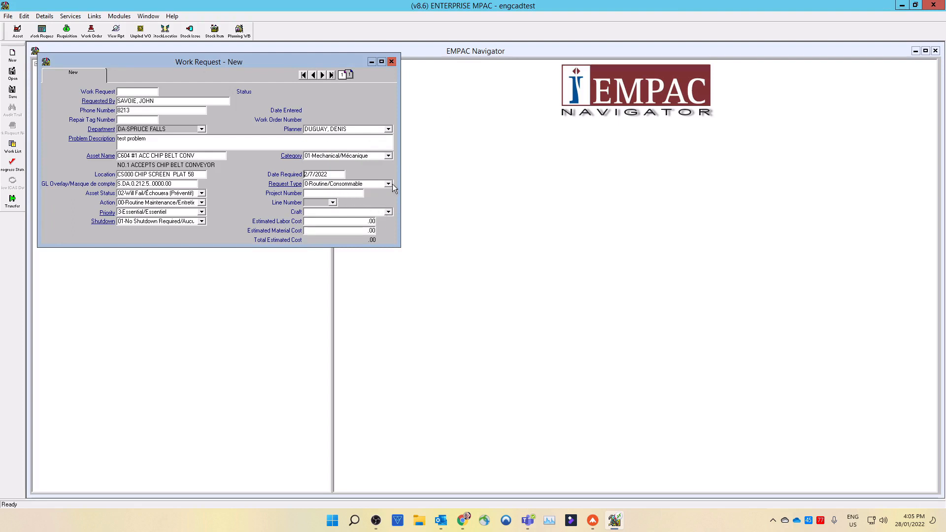
click(389, 183)
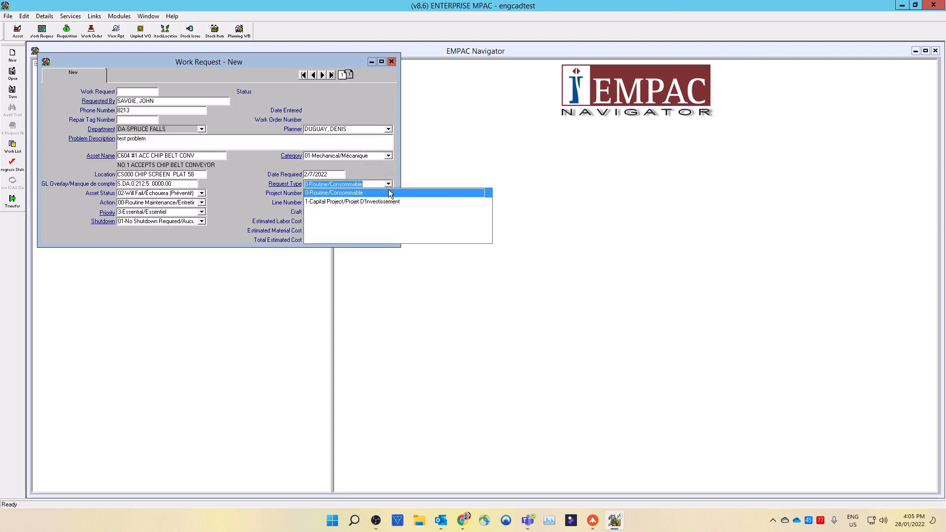
mouse_move(382, 205)
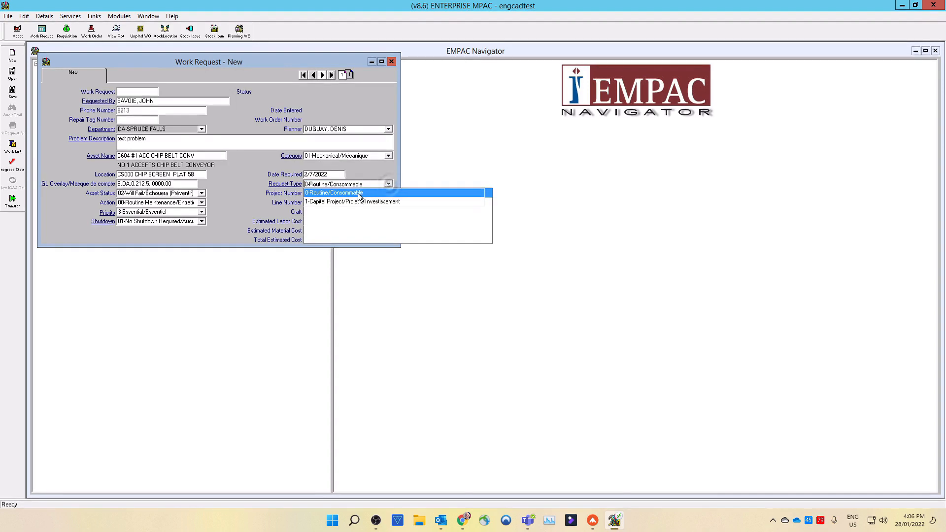
click(334, 192)
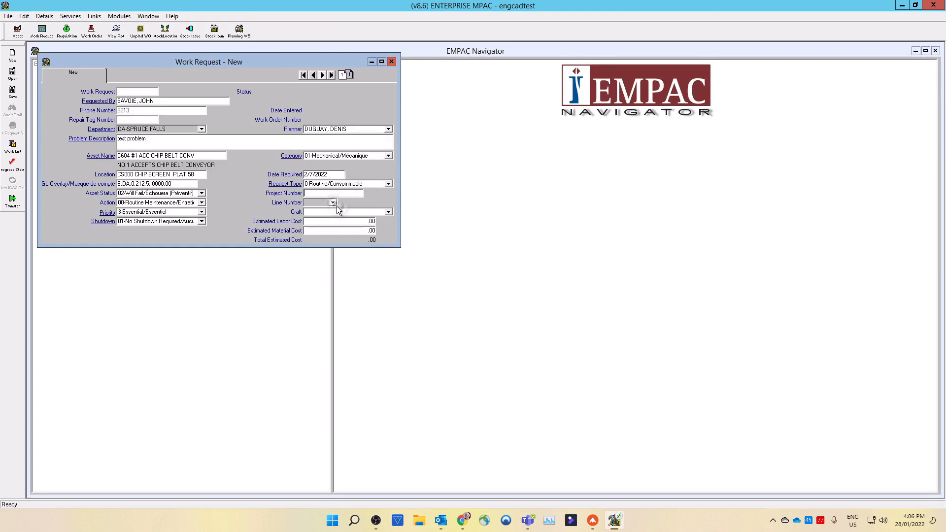
Step: Assign DA-MILLWRIGHT-KAP - MILLWRIGHT as the request's craft
click(388, 212)
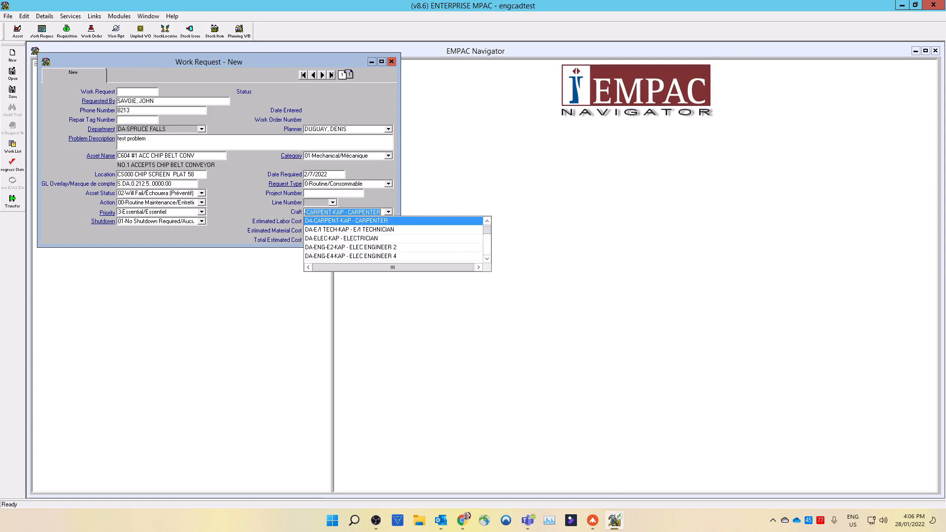
click(486, 260)
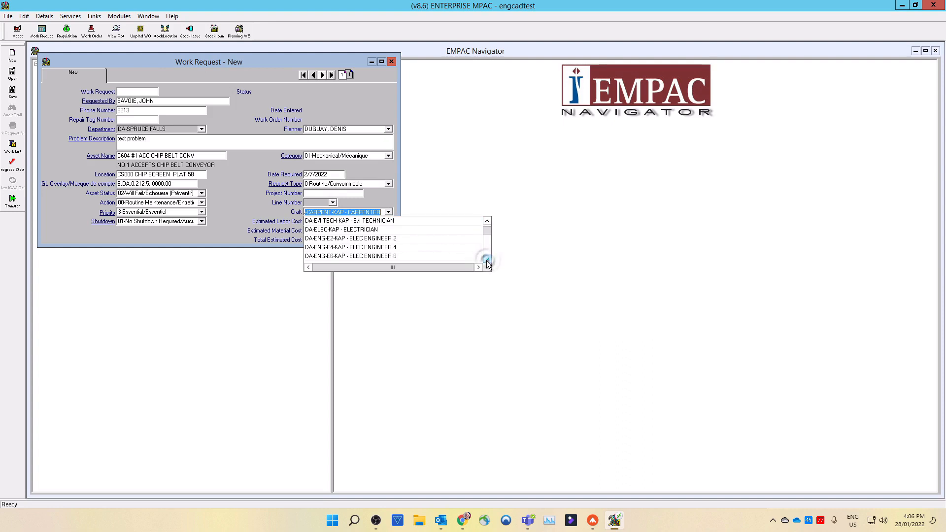
click(487, 262)
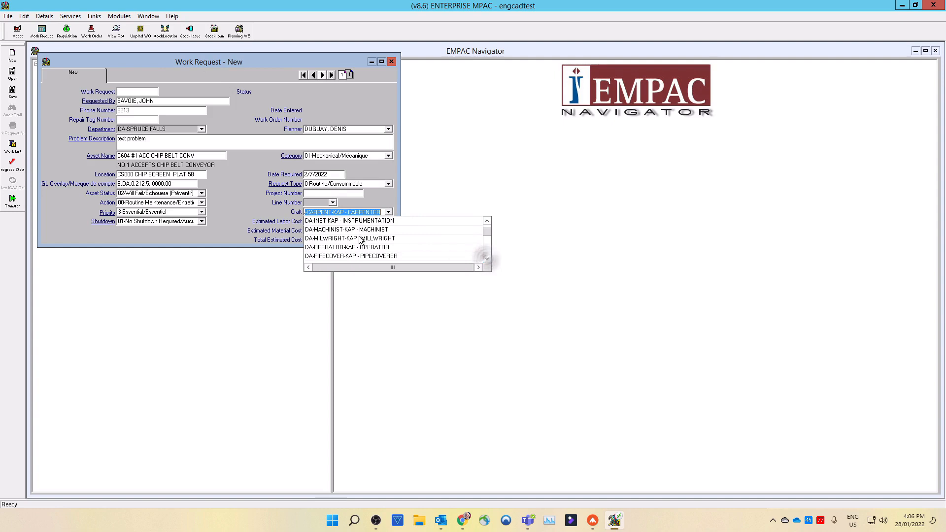
click(350, 238)
text(1)
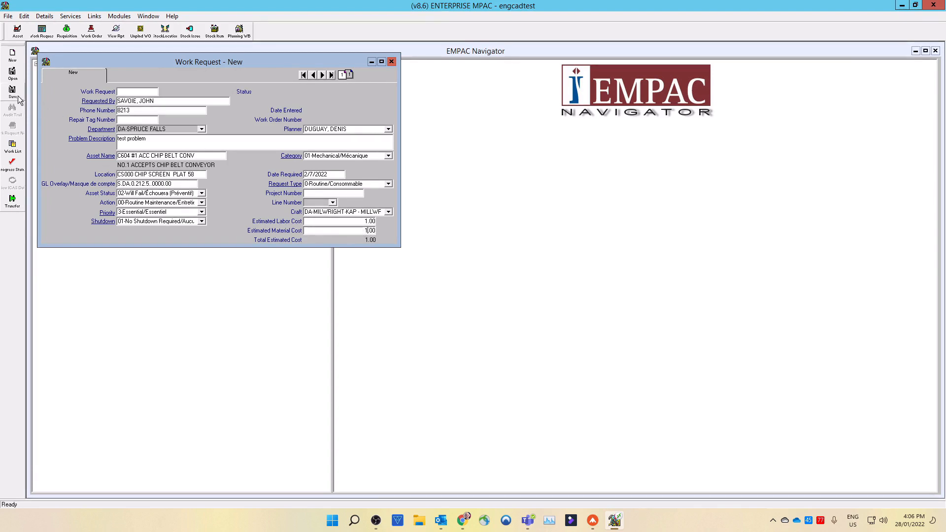
Step: Save the request, producing approved work request 22-000002 with 2.00 estimated cost
click(10, 91)
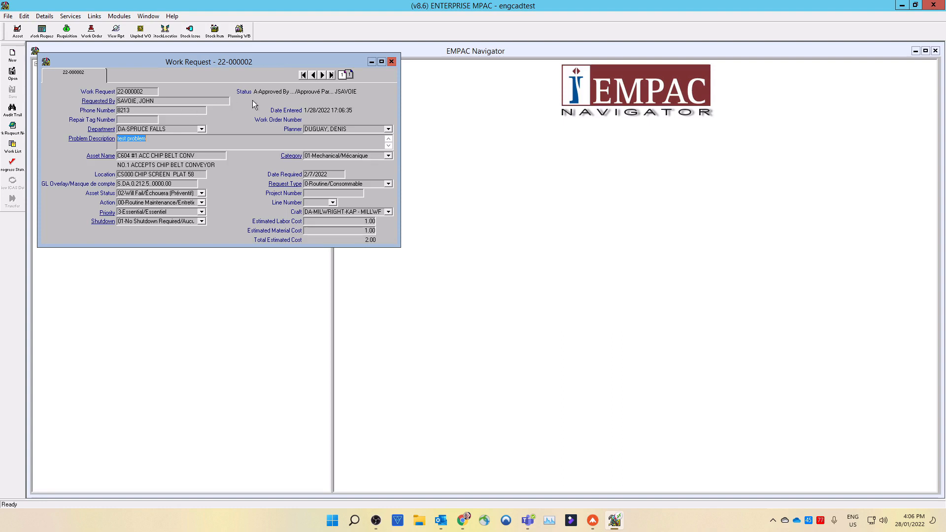
mouse_move(265, 100)
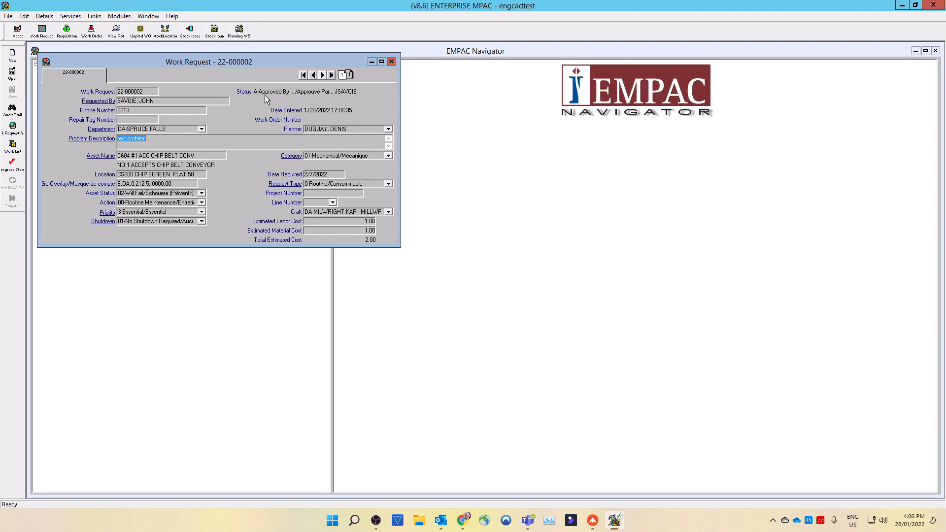
mouse_move(36, 150)
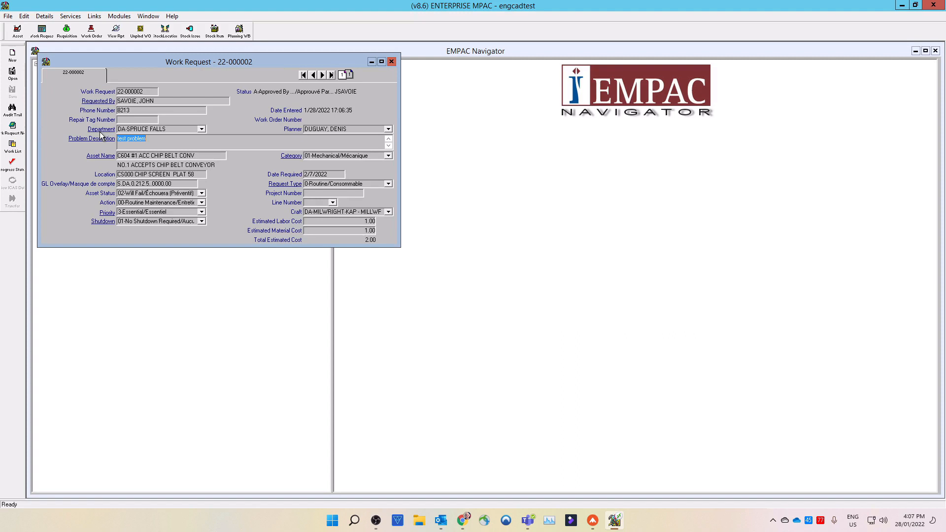
mouse_move(9, 138)
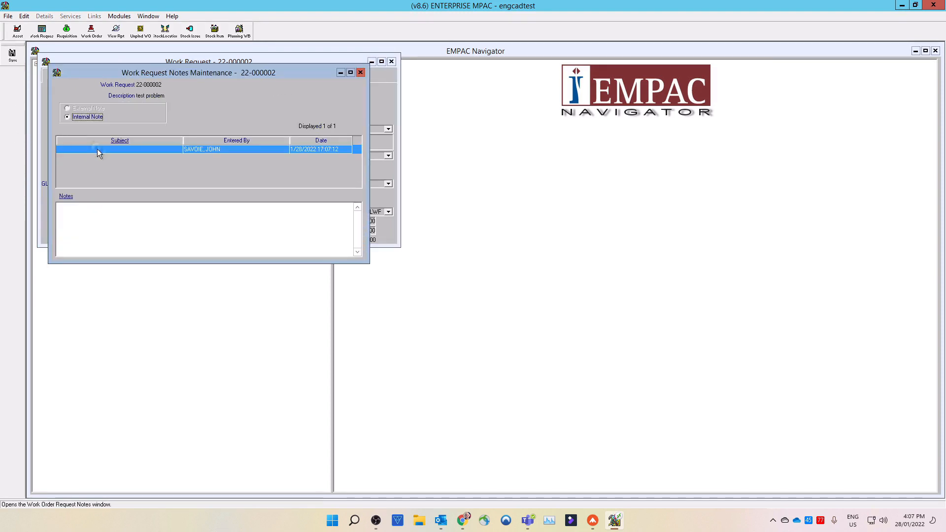
Step: Write internal note 'note 1' with body 'notes', then close the notes window
text(note 1)
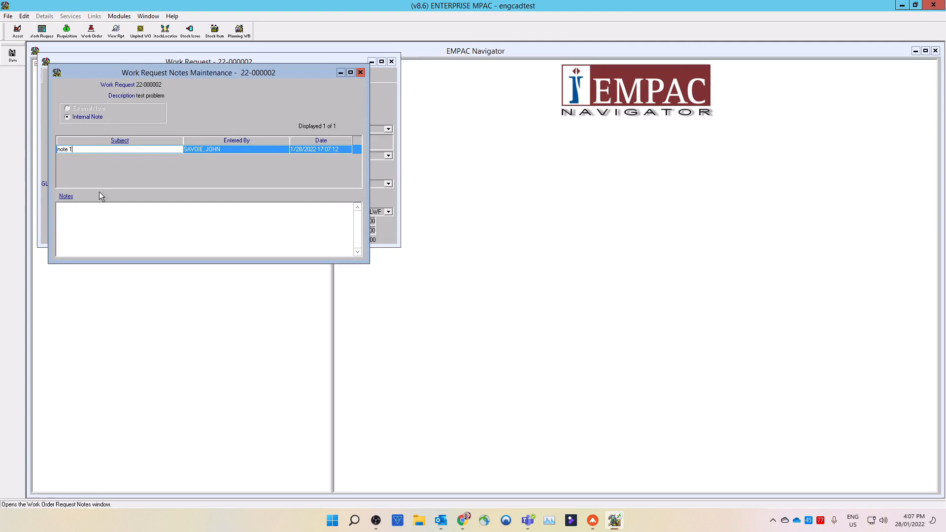
click(92, 209)
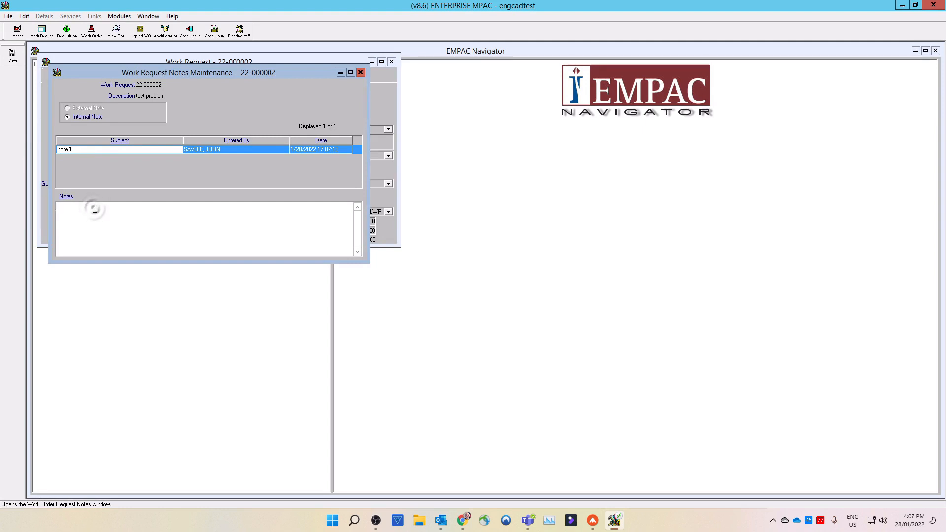
text(n)
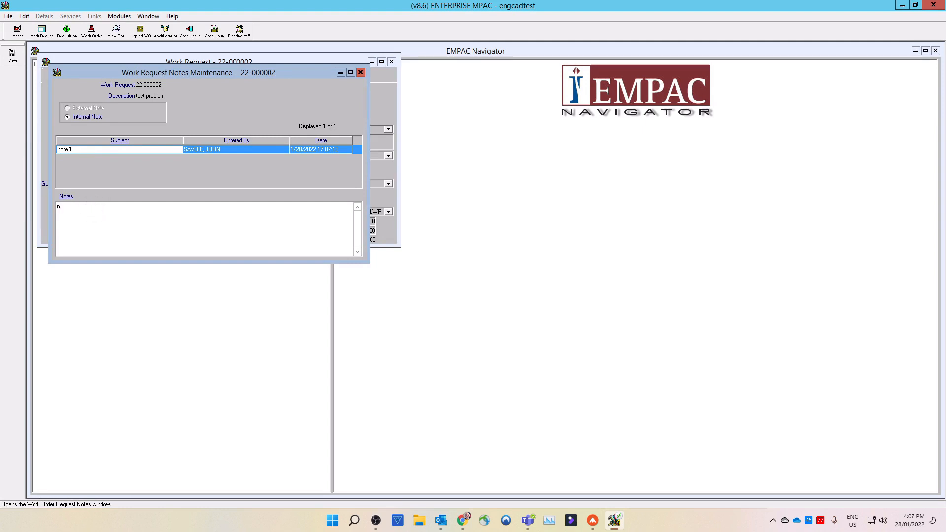
text(otes)
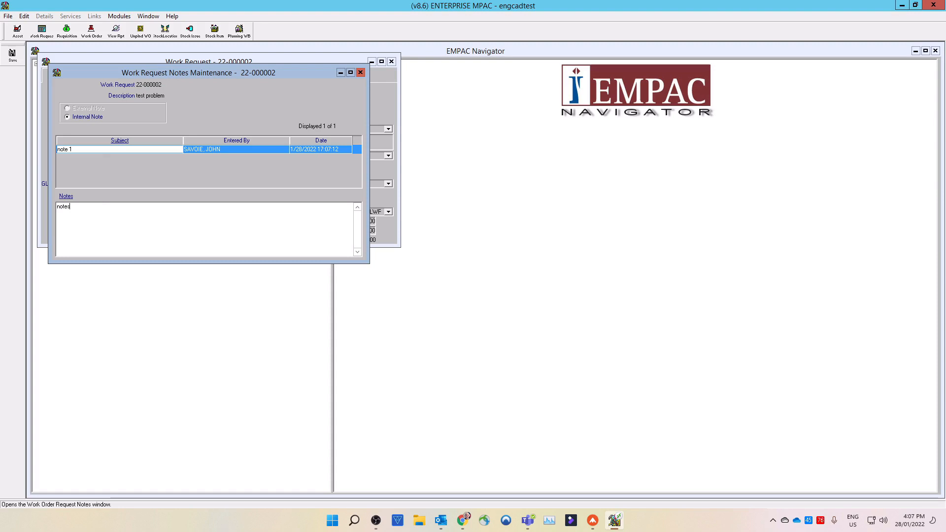
mouse_move(24, 55)
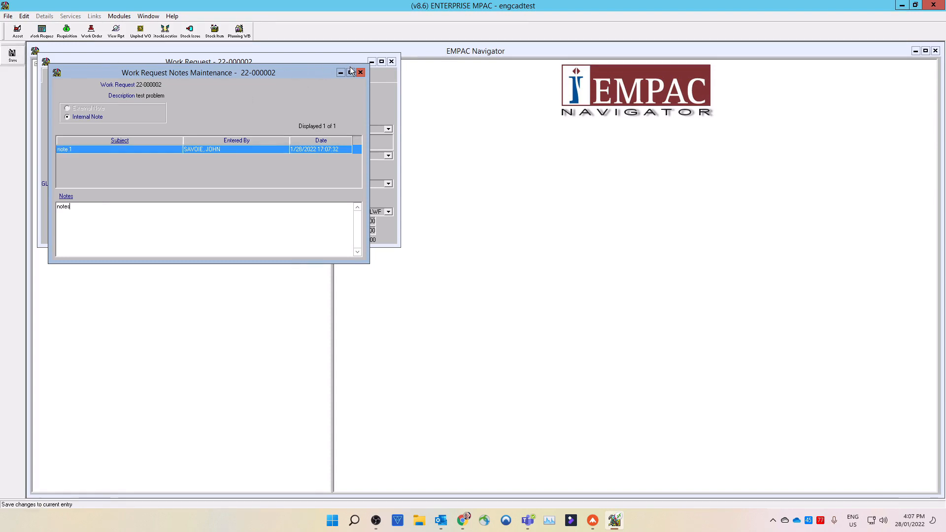
click(360, 72)
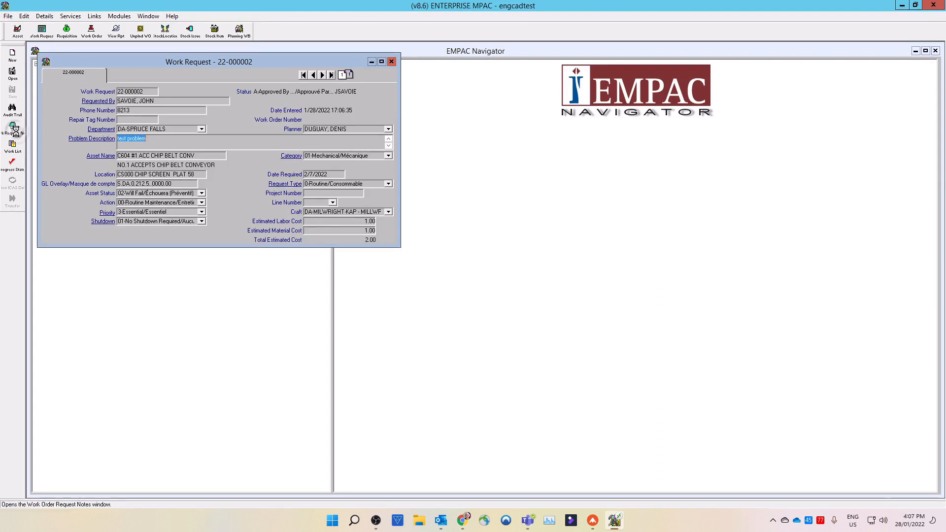
Step: Add a second note row titled 'note 2' and start typing its body
click(25, 15)
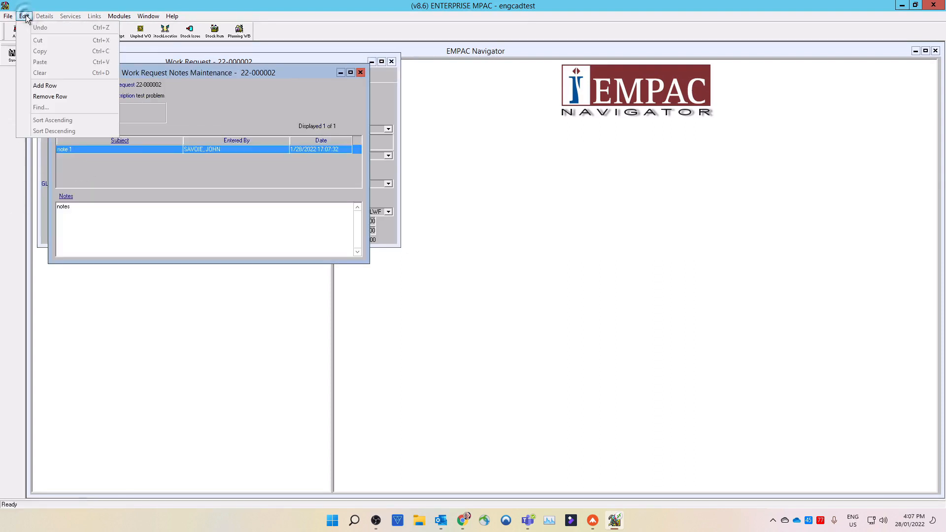
click(45, 85)
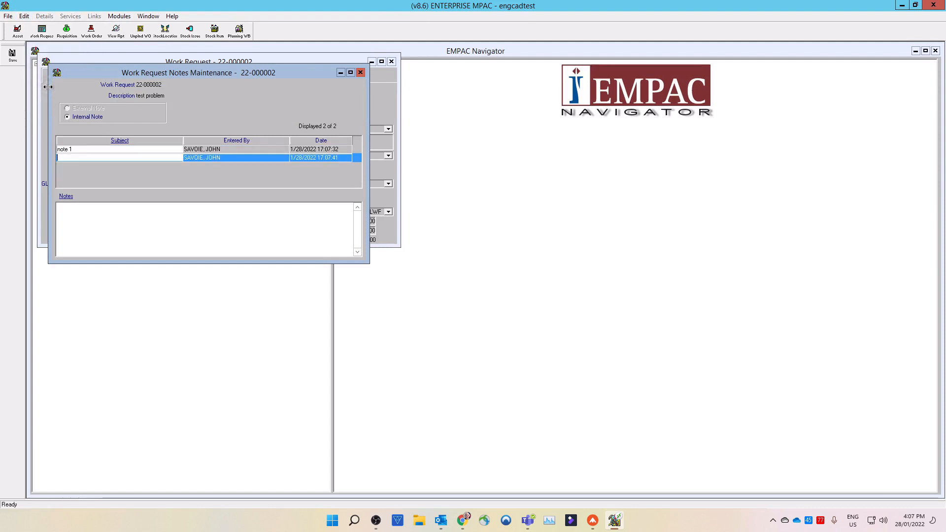
text(n)
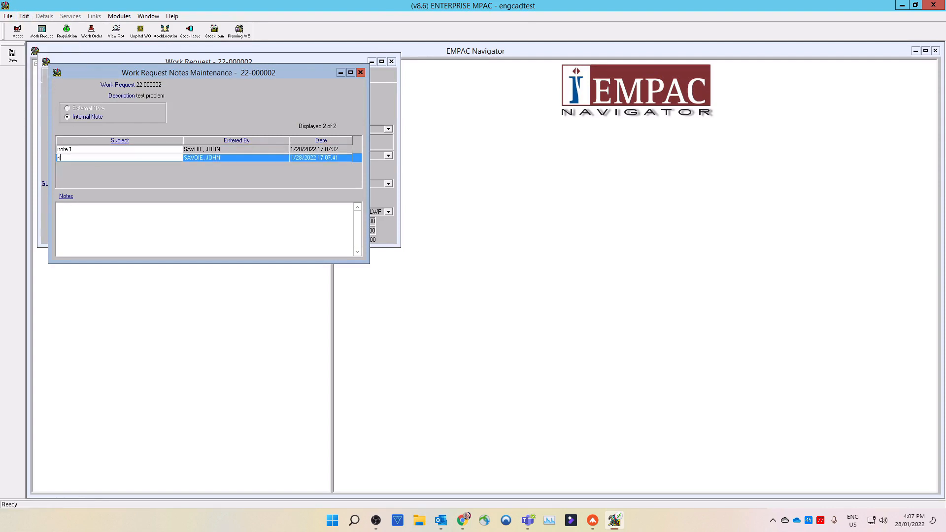
text(ote 2)
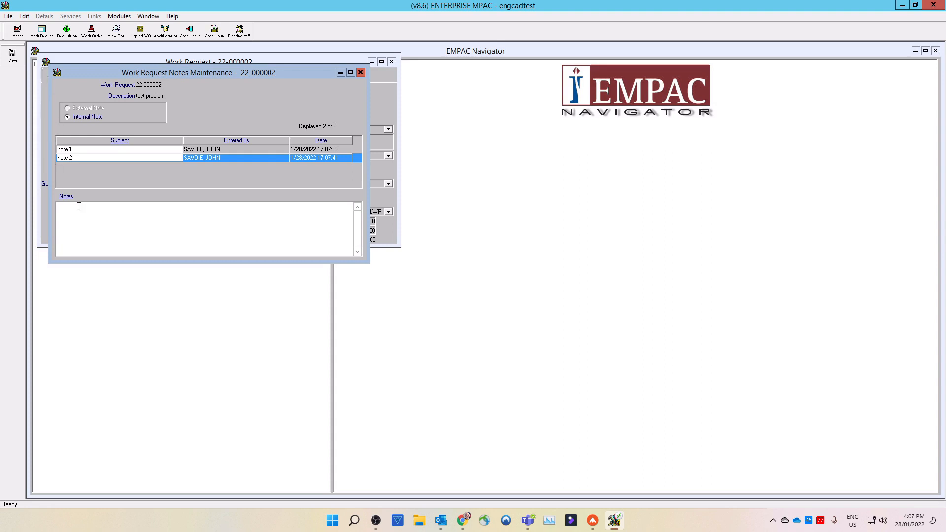
text(no)
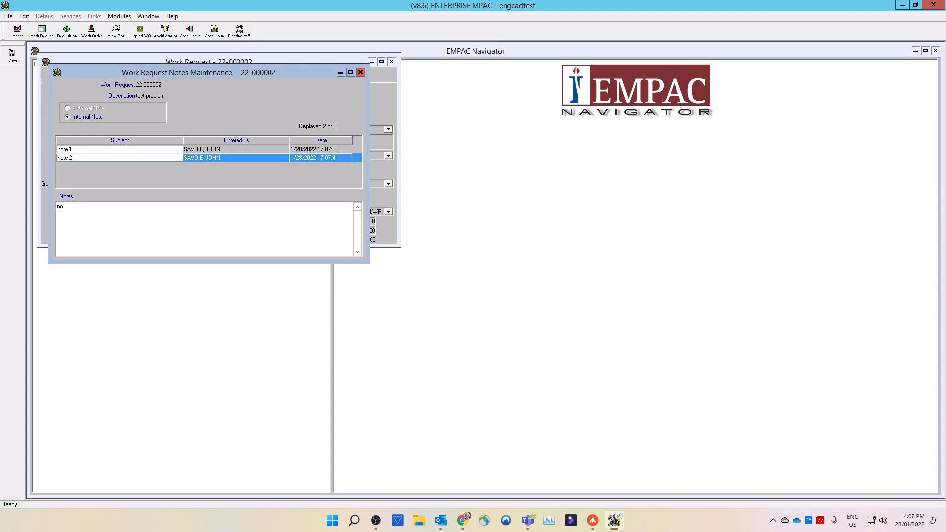